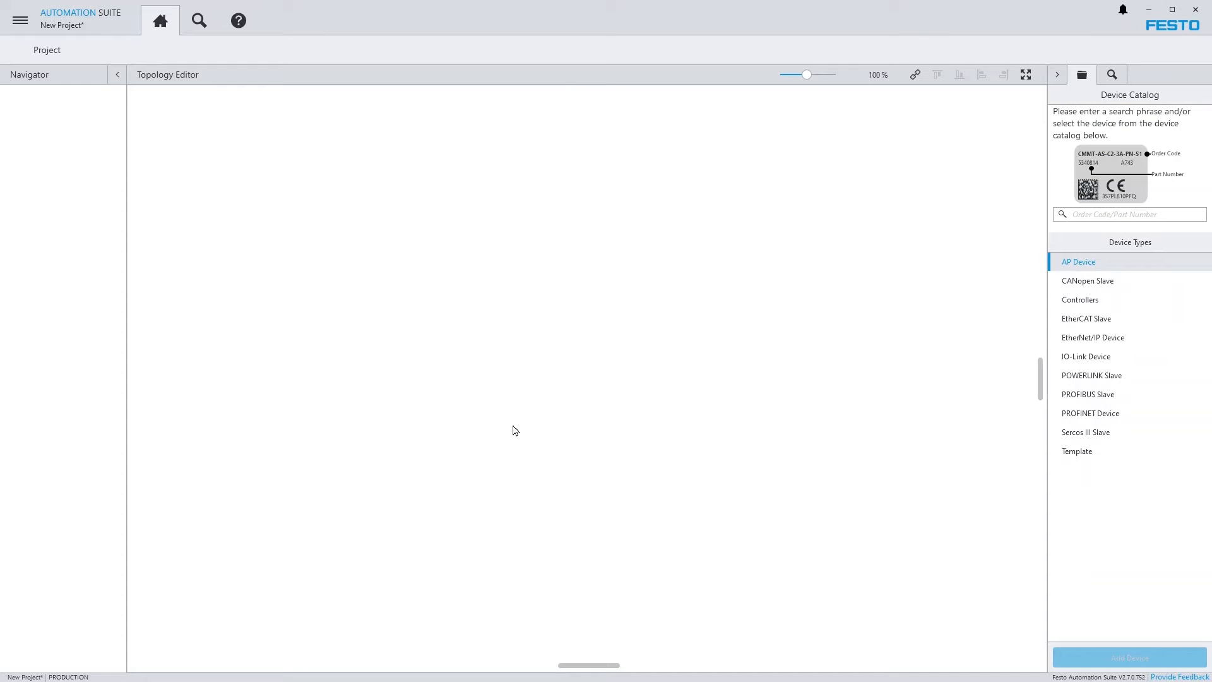
- Show the IO-Link Device Plug-in details in the plug-in repository, installed version 1.1.0.153
left_click(15, 24)
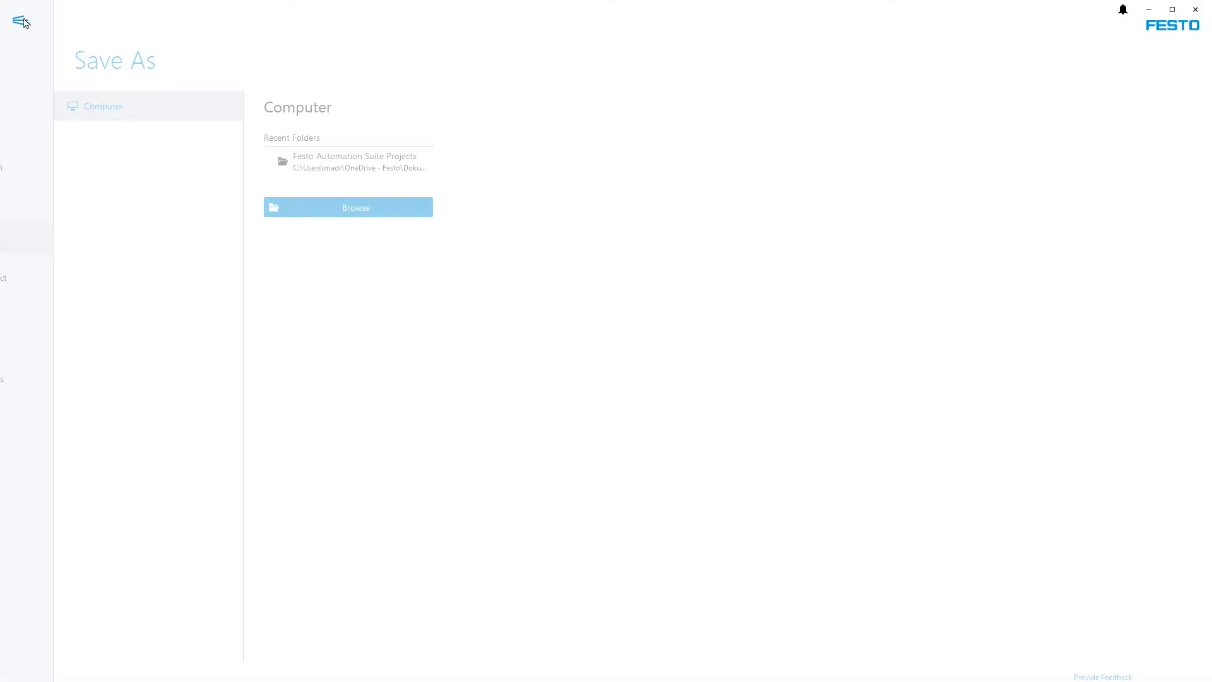
left_click(53, 379)
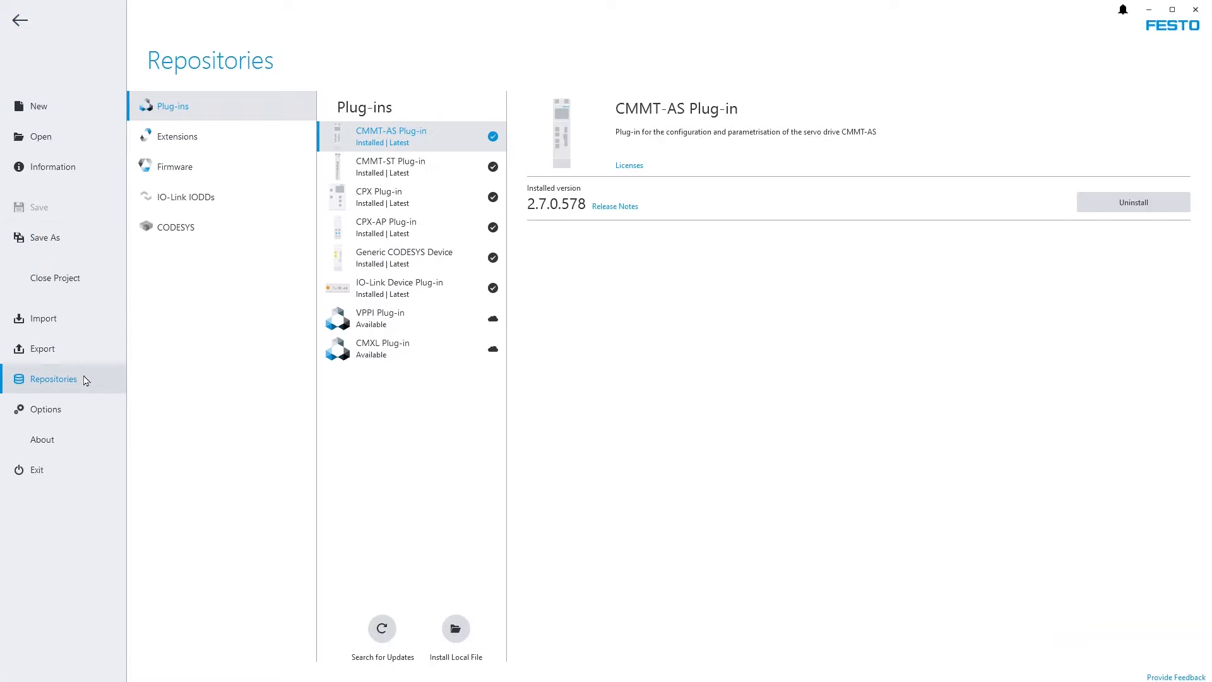
left_click(399, 288)
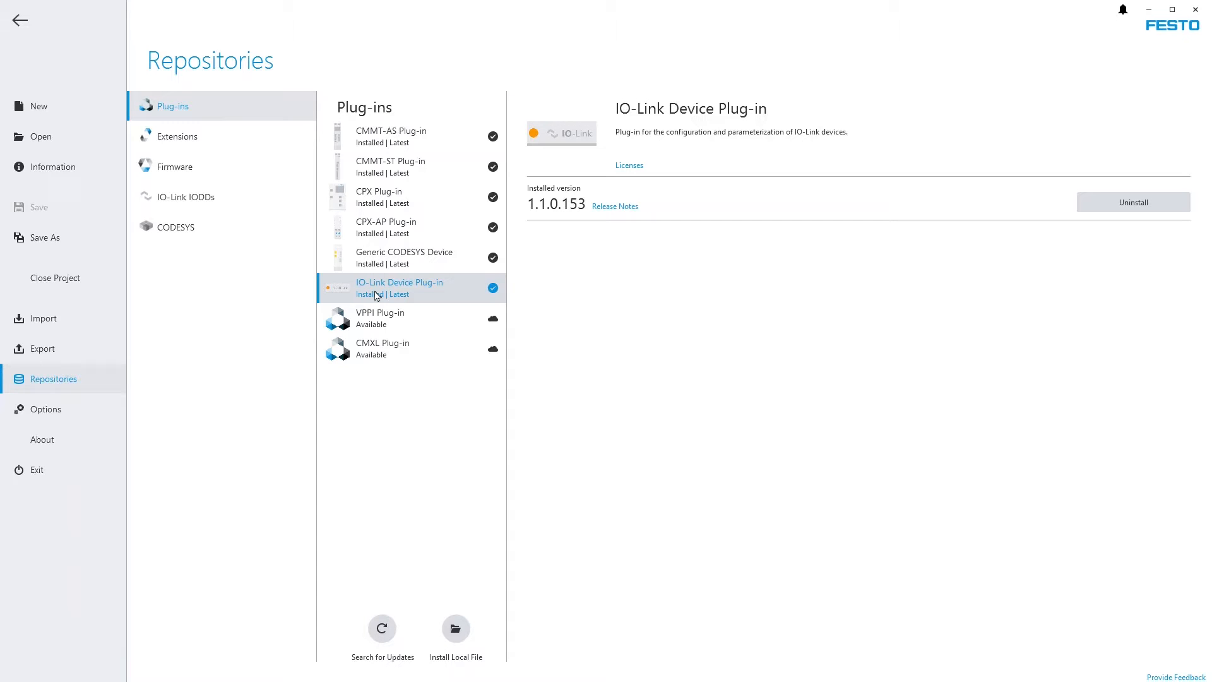
mouse_move(21, 25)
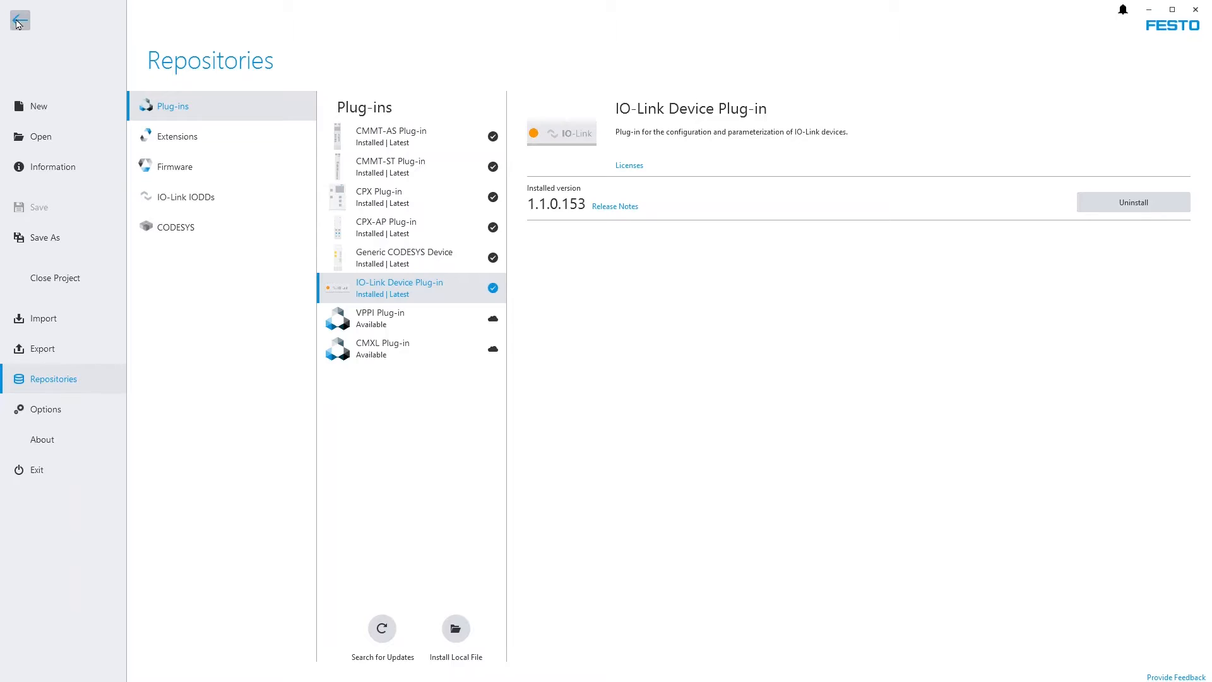
- Import the scanned CPX-AP-I-EP topology into the project, downloading missing device description files
left_click(19, 20)
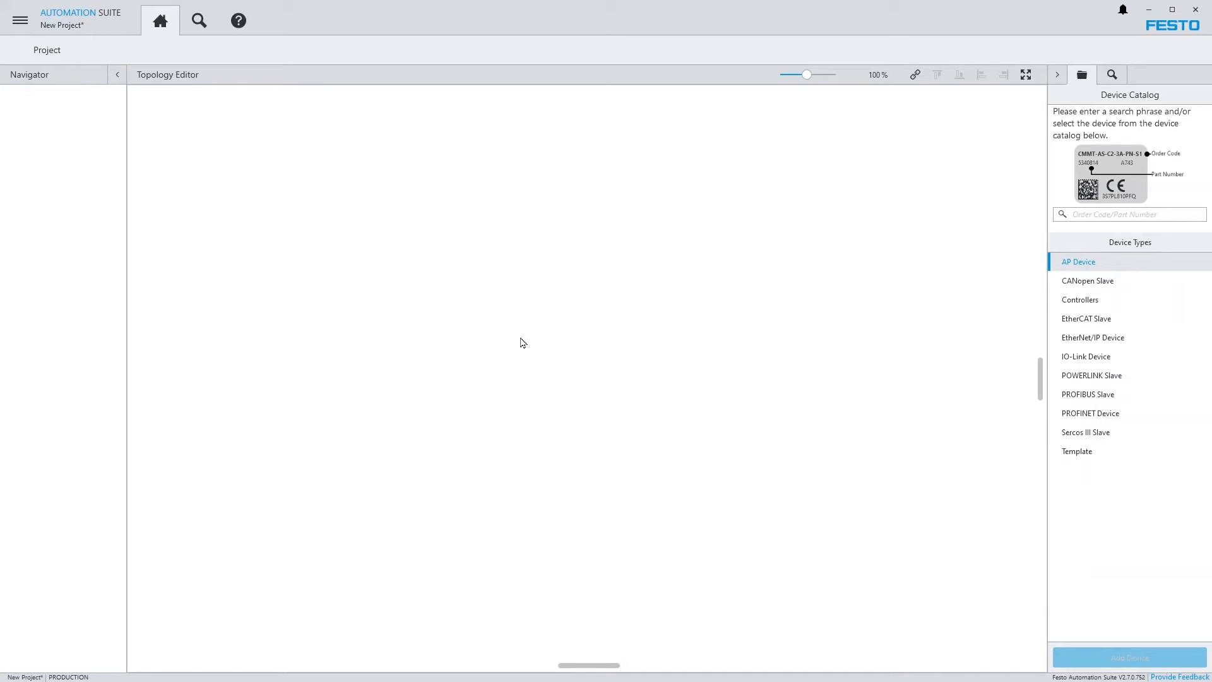
left_click(1111, 75)
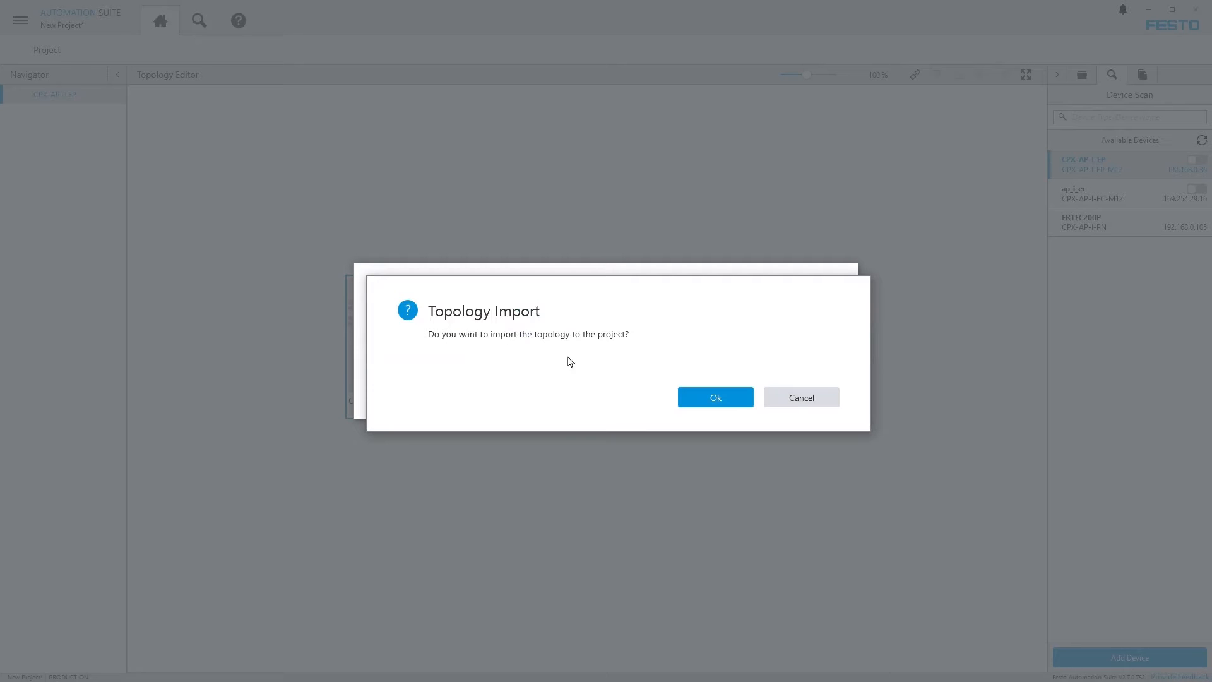
left_click(715, 396)
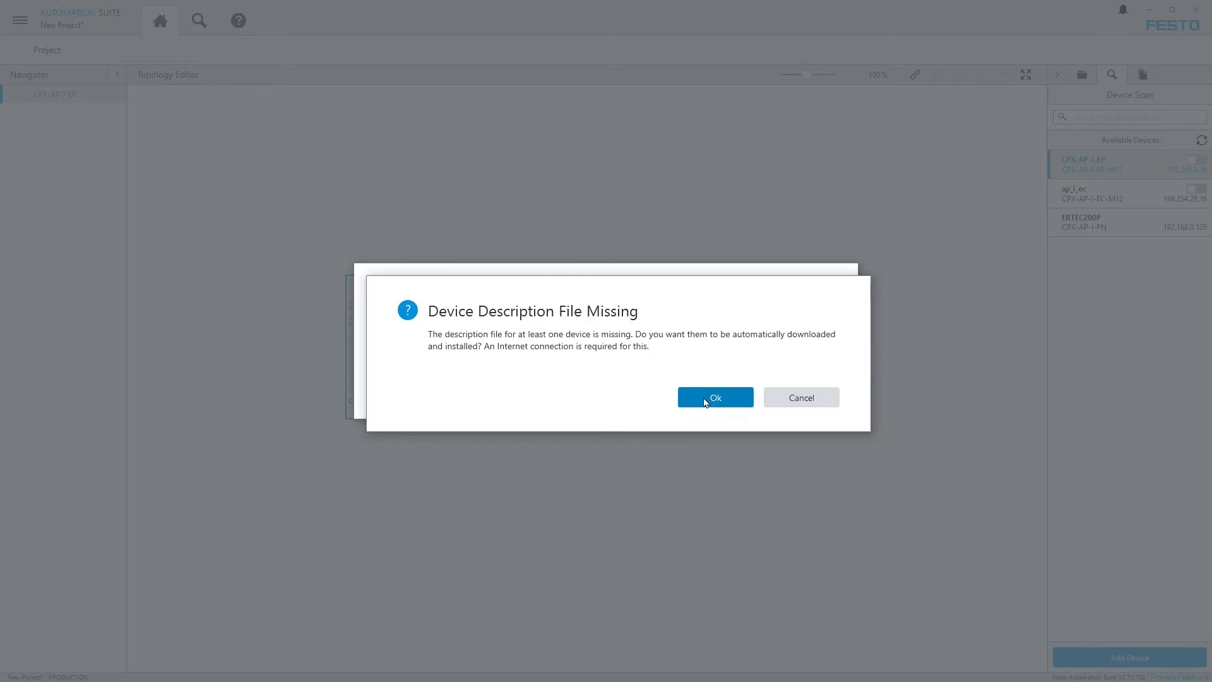
left_click(714, 397)
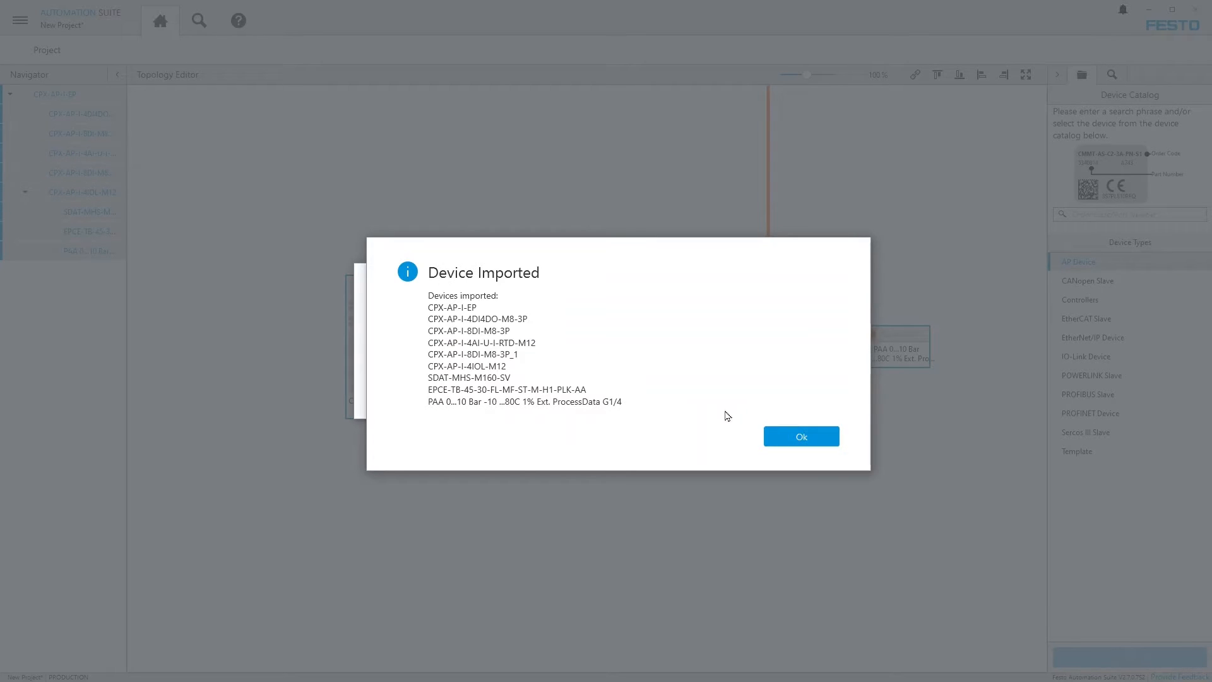
left_click(801, 435)
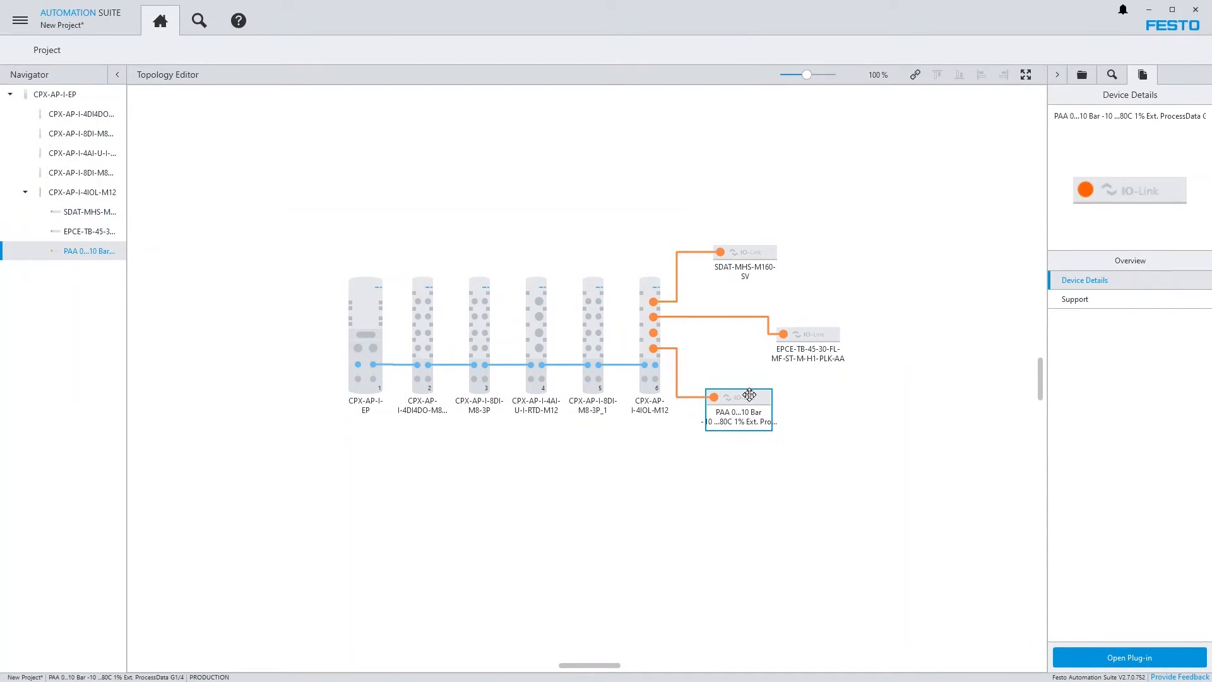
mouse_move(391, 345)
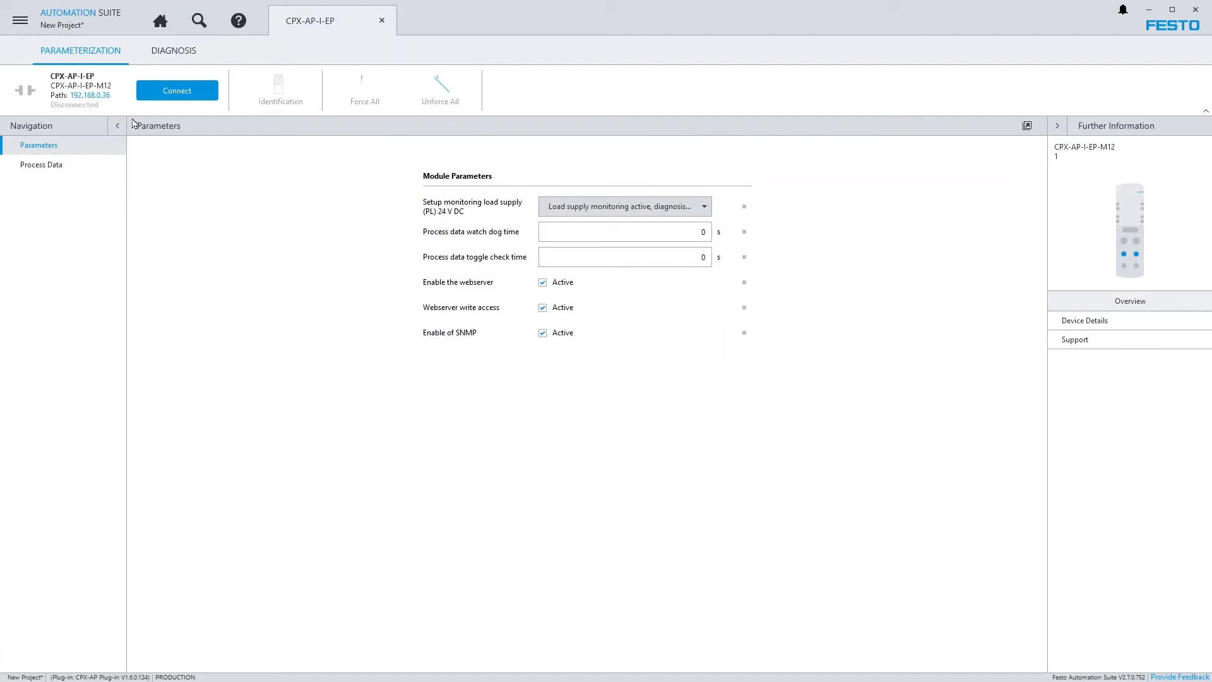
mouse_move(341, 52)
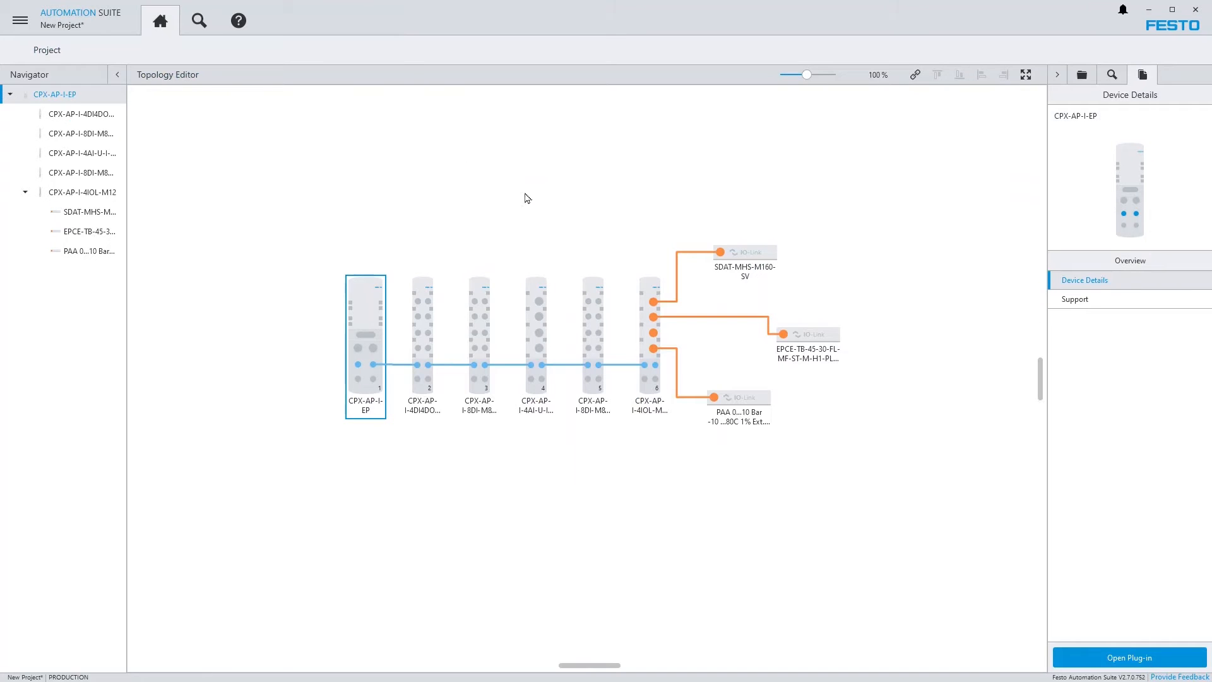
left_click(805, 343)
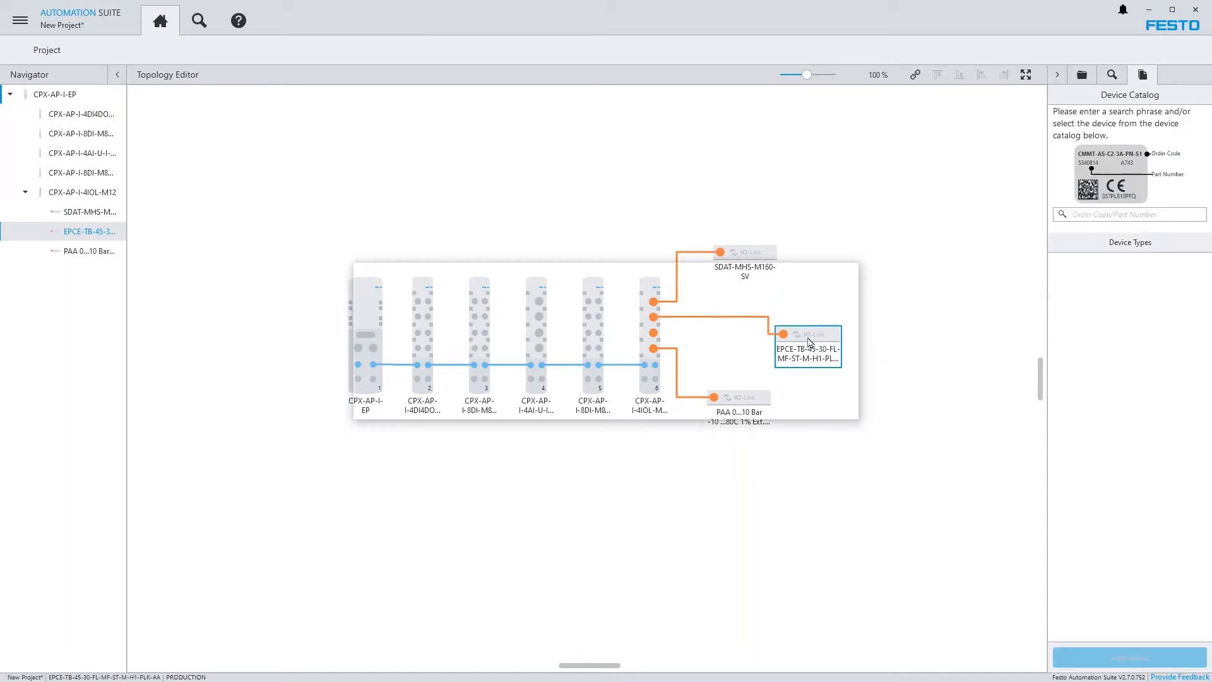
- Connect the IO-Link plug-in to the EPCE cylinder, resolving the parameter synchronisation mismatch
double_click(805, 348)
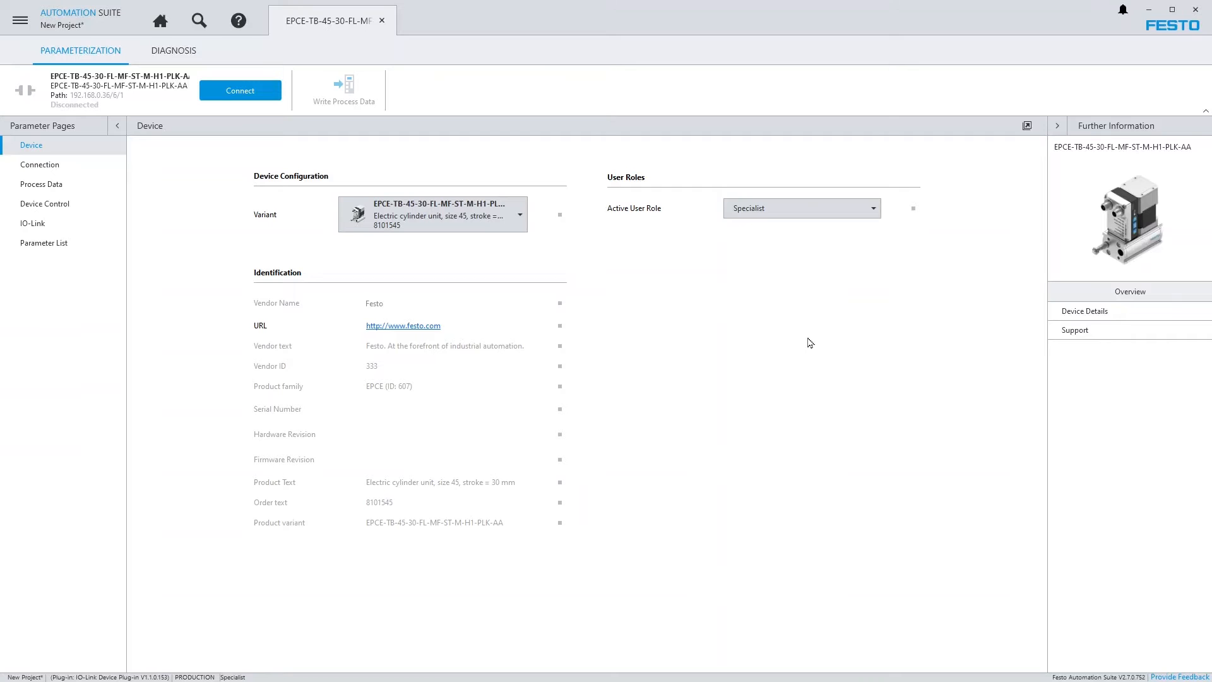
left_click(240, 91)
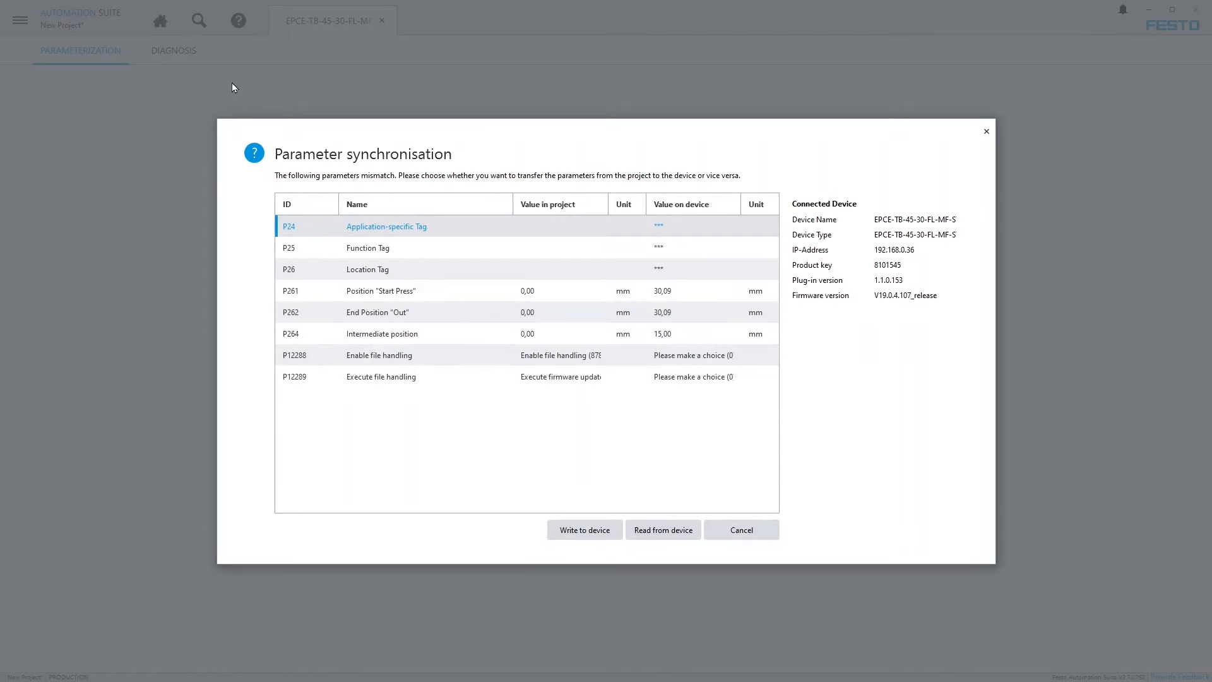
mouse_move(325, 217)
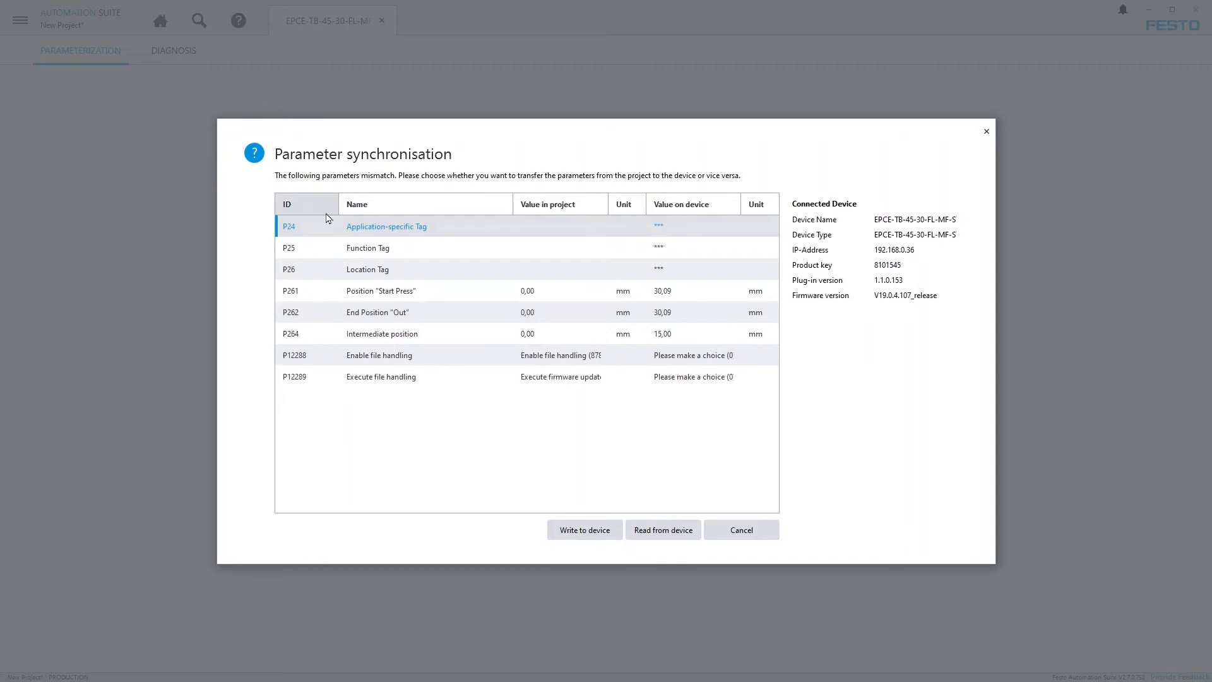
left_click(663, 529)
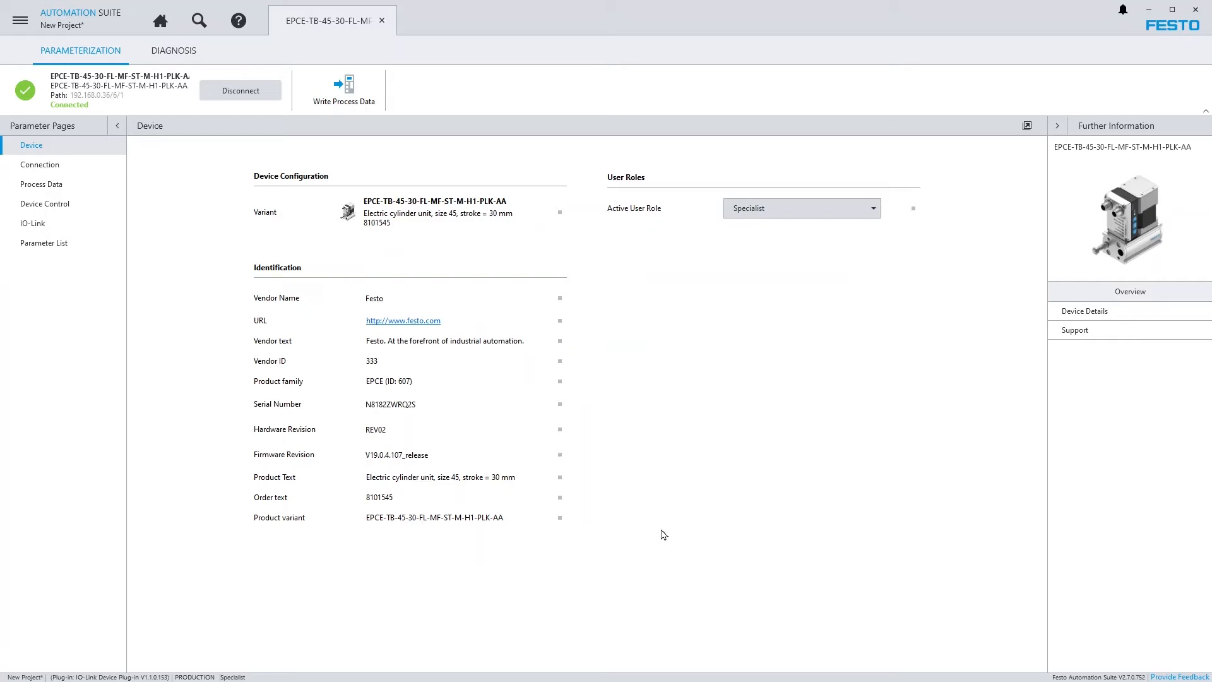
mouse_move(806, 272)
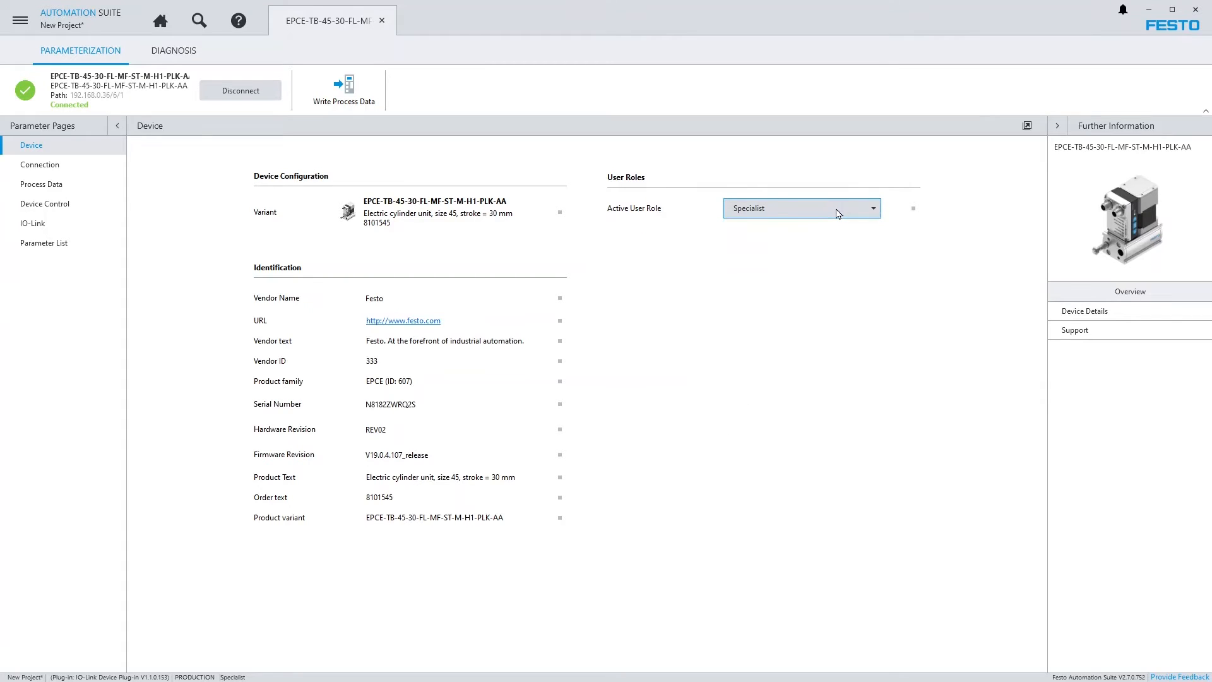
mouse_move(402, 163)
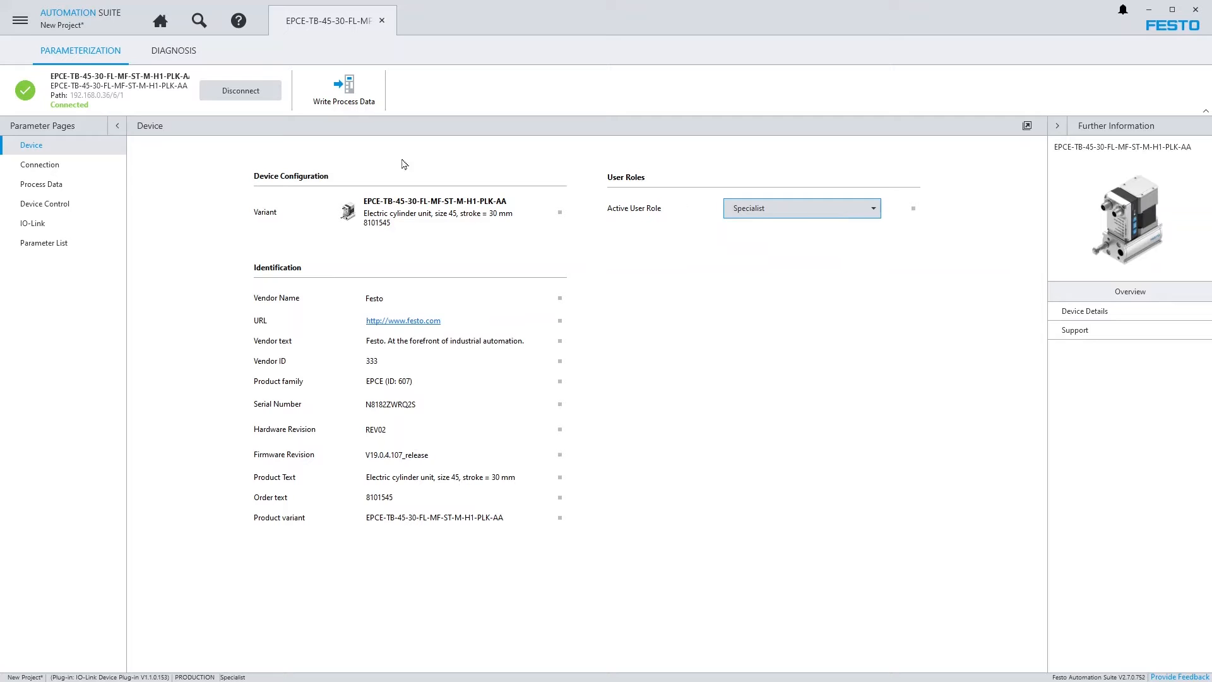
- Show the EPCE cylinder's Connection page with pin functions, colours and connector diagram
left_click(39, 164)
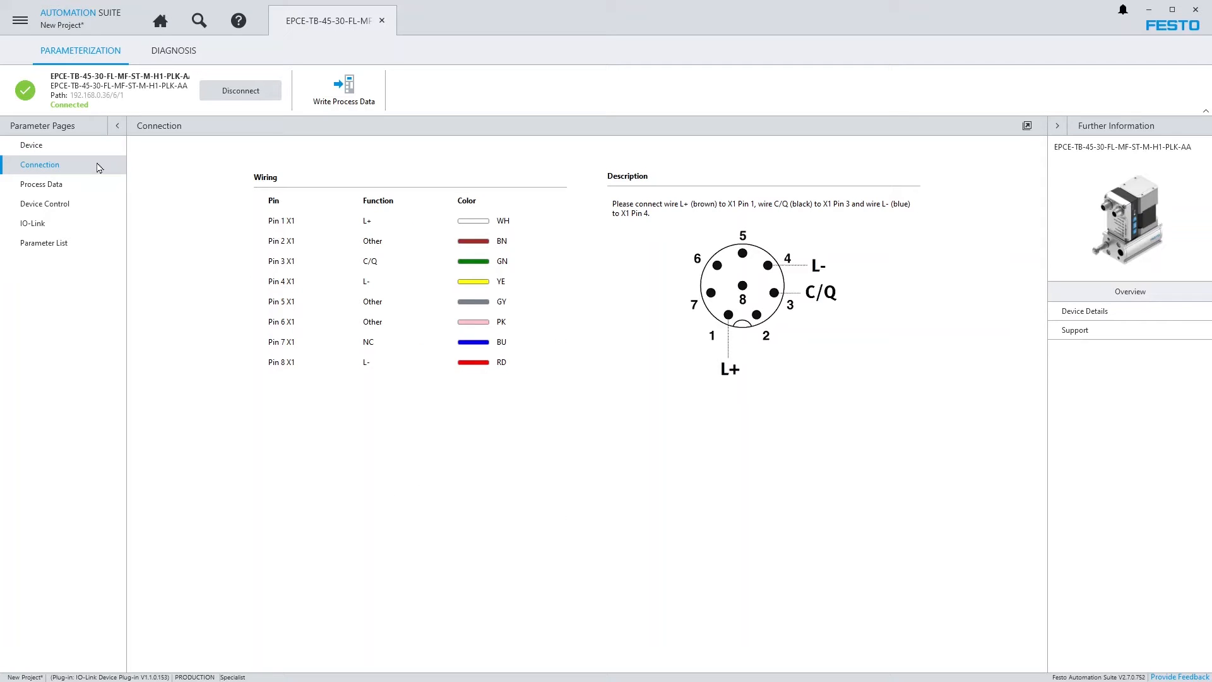
- Set the Move In output's prepared value in Process Data and write it to the cylinder
left_click(42, 185)
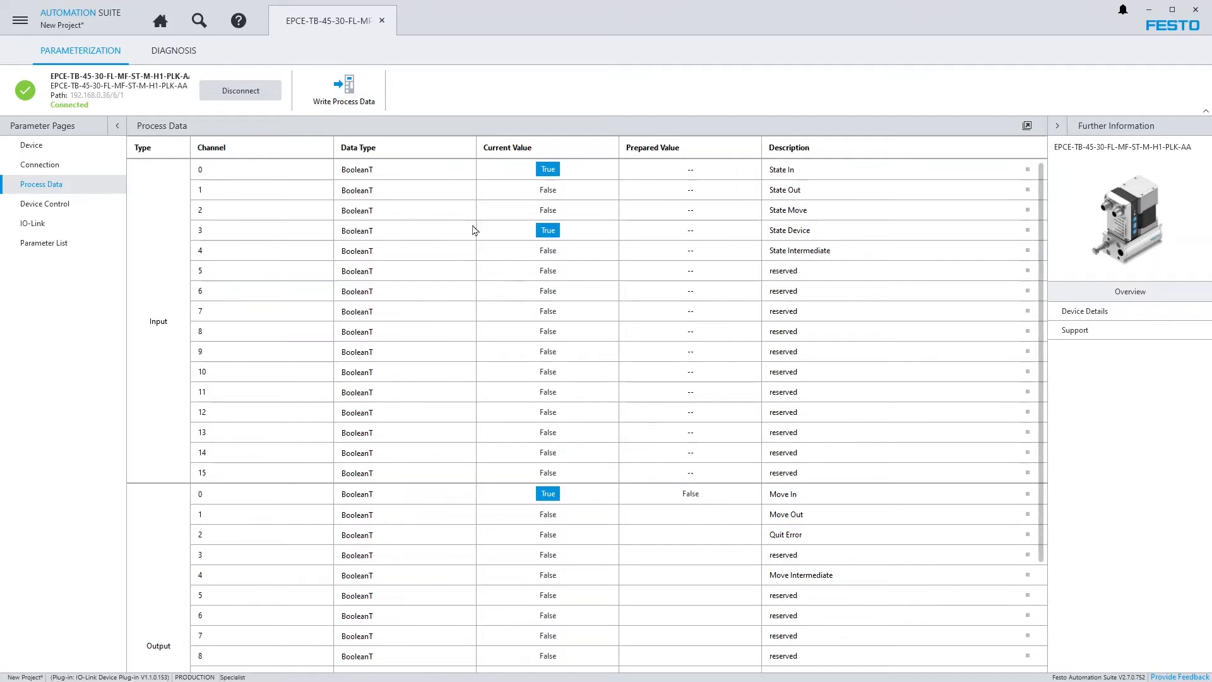
left_click(346, 91)
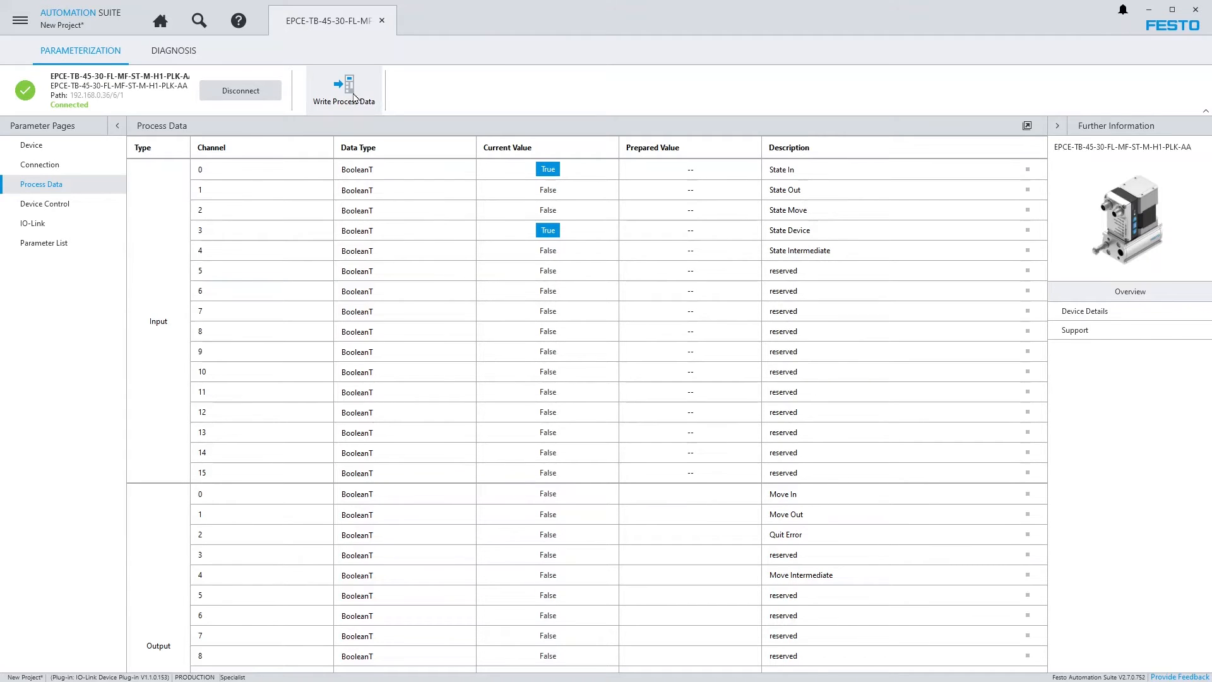
left_click(45, 204)
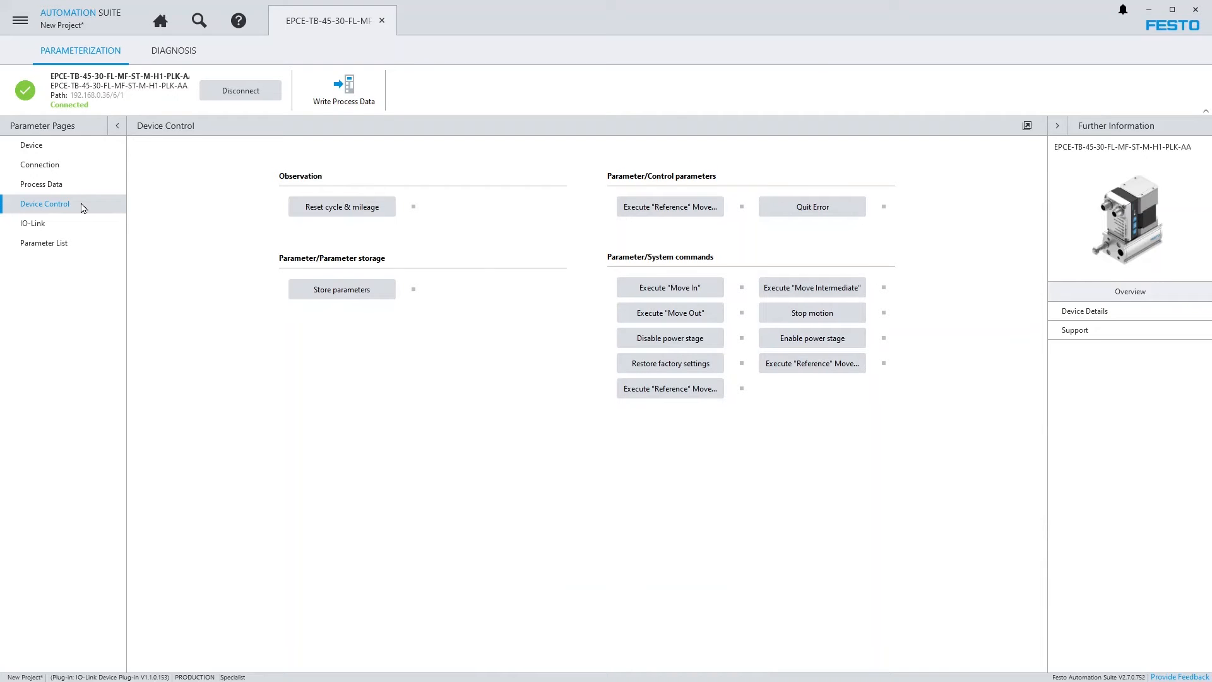
mouse_move(500, 300)
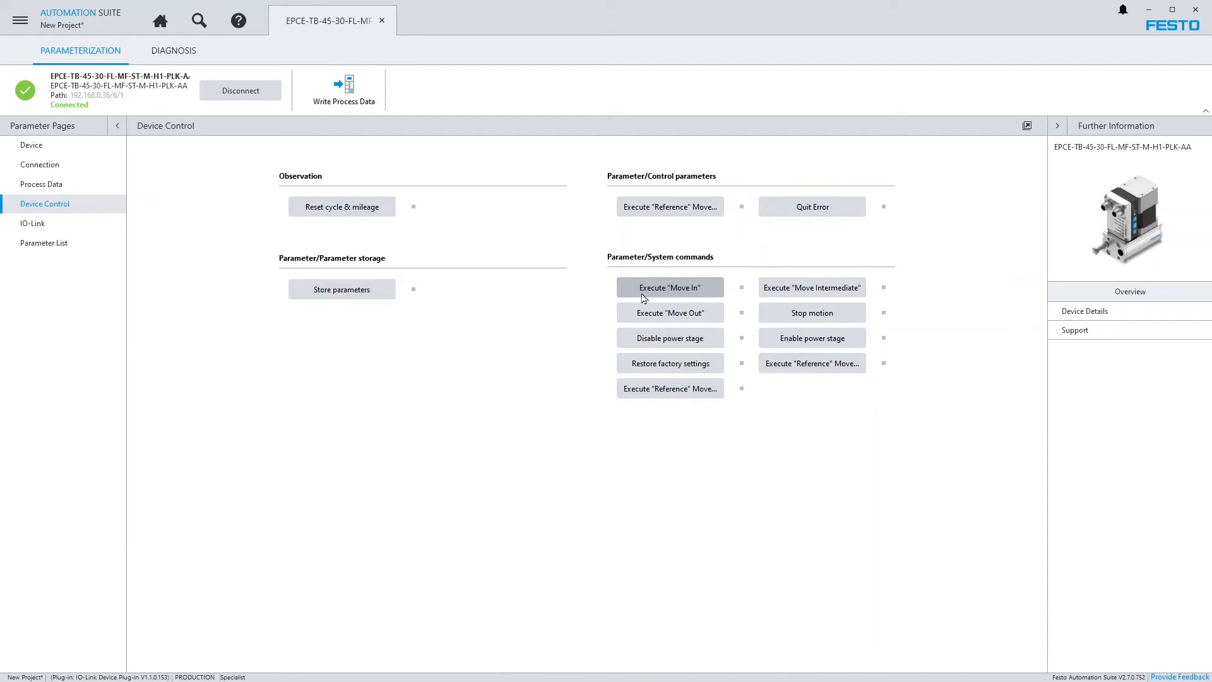
- Switch to the EPCE cylinder's IO-Link information page
left_click(33, 223)
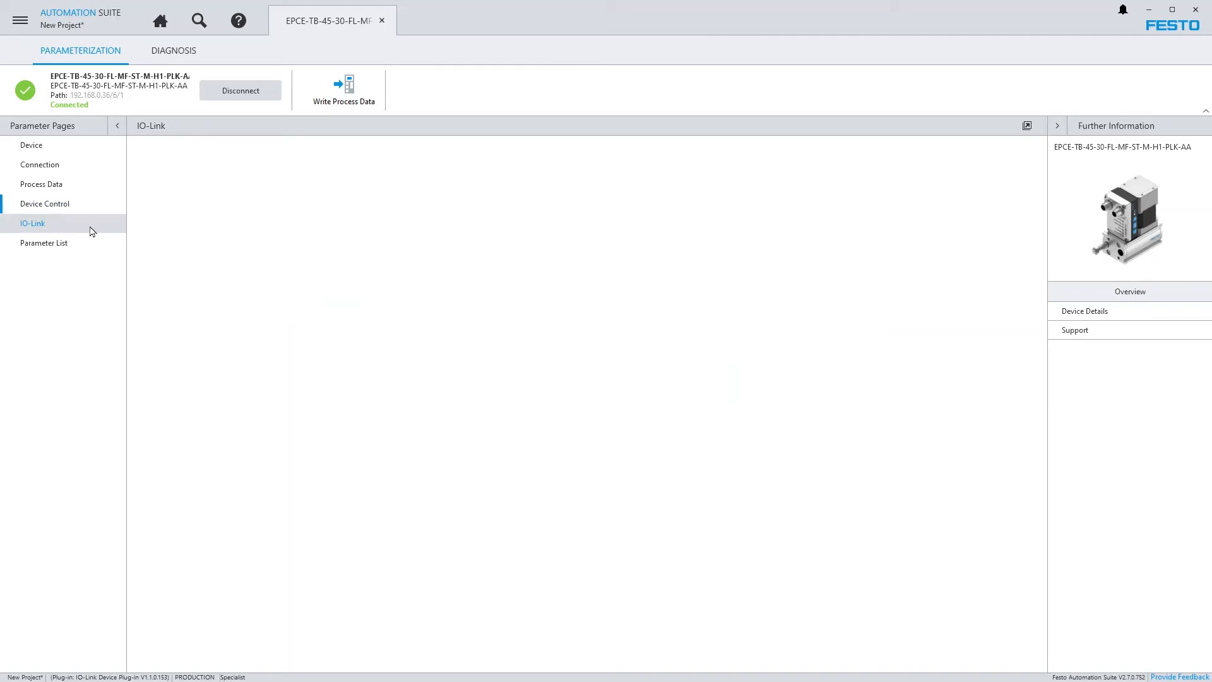
- Disconnect and reconnect the cylinder after checking the IODD version, then show the Parameter List
left_click(32, 222)
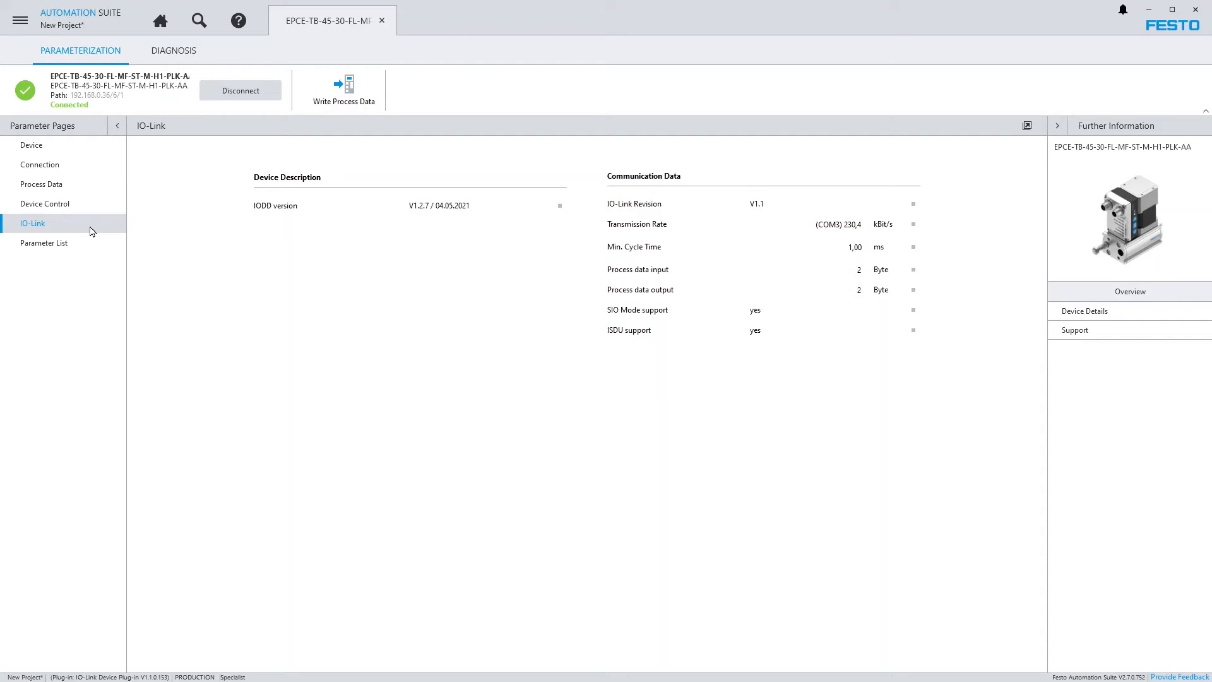
left_click(240, 91)
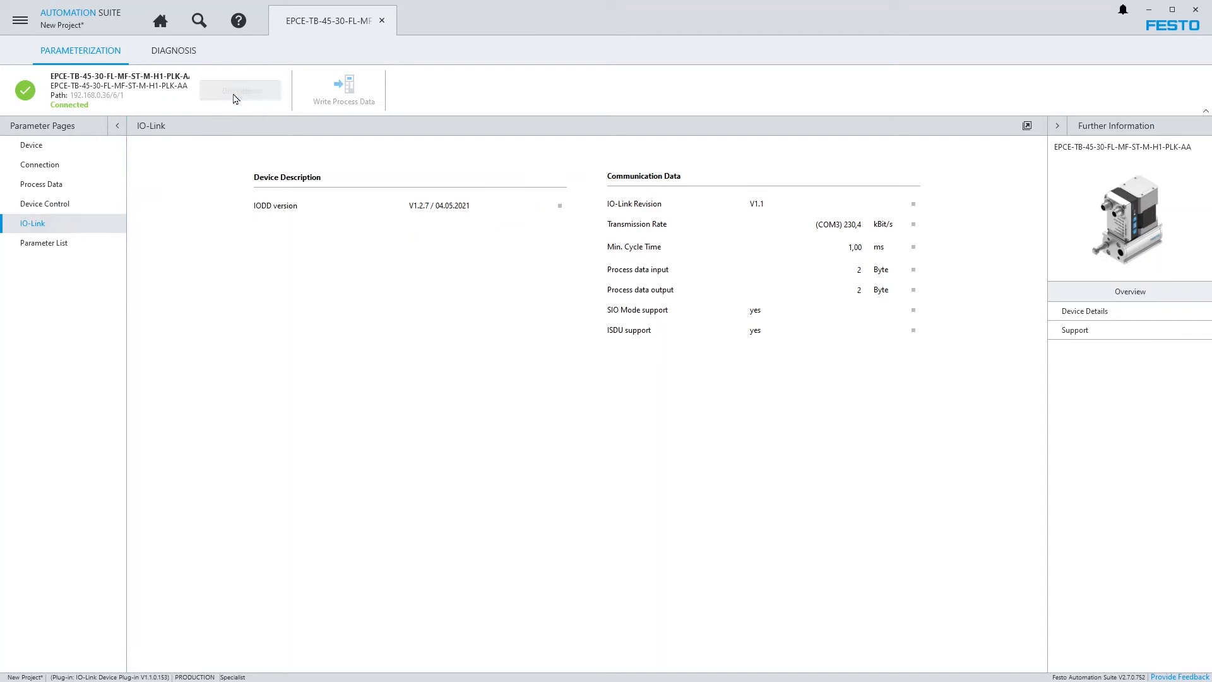
left_click(240, 91)
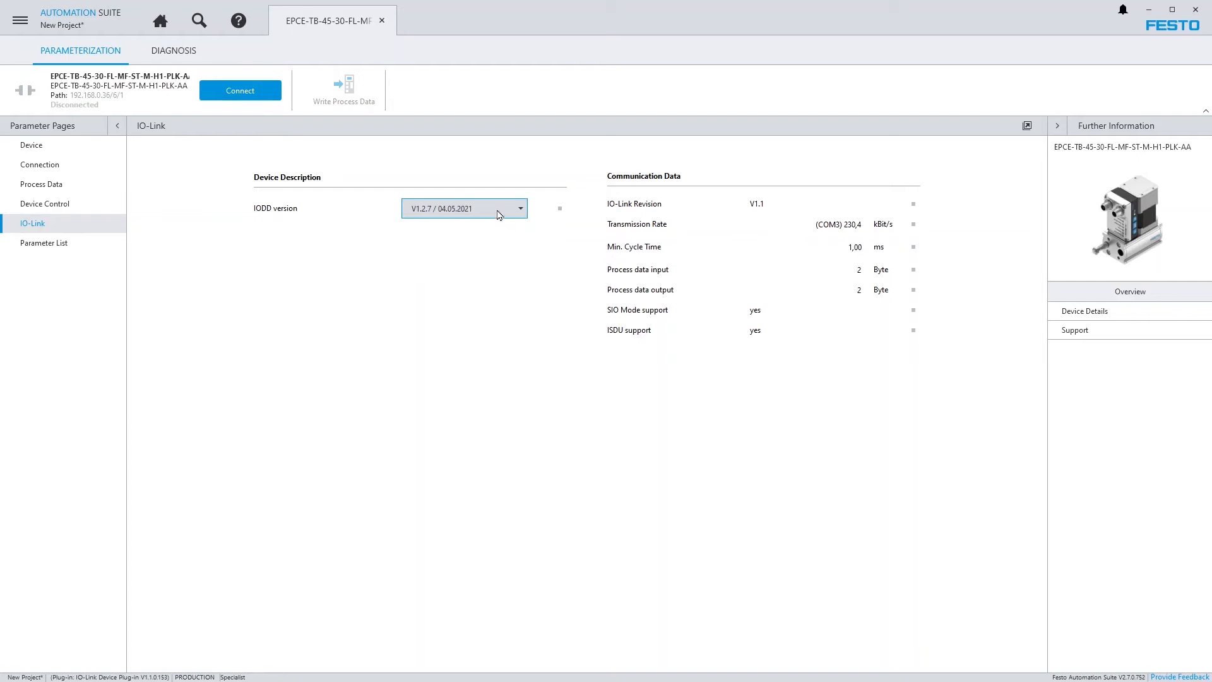
left_click(240, 91)
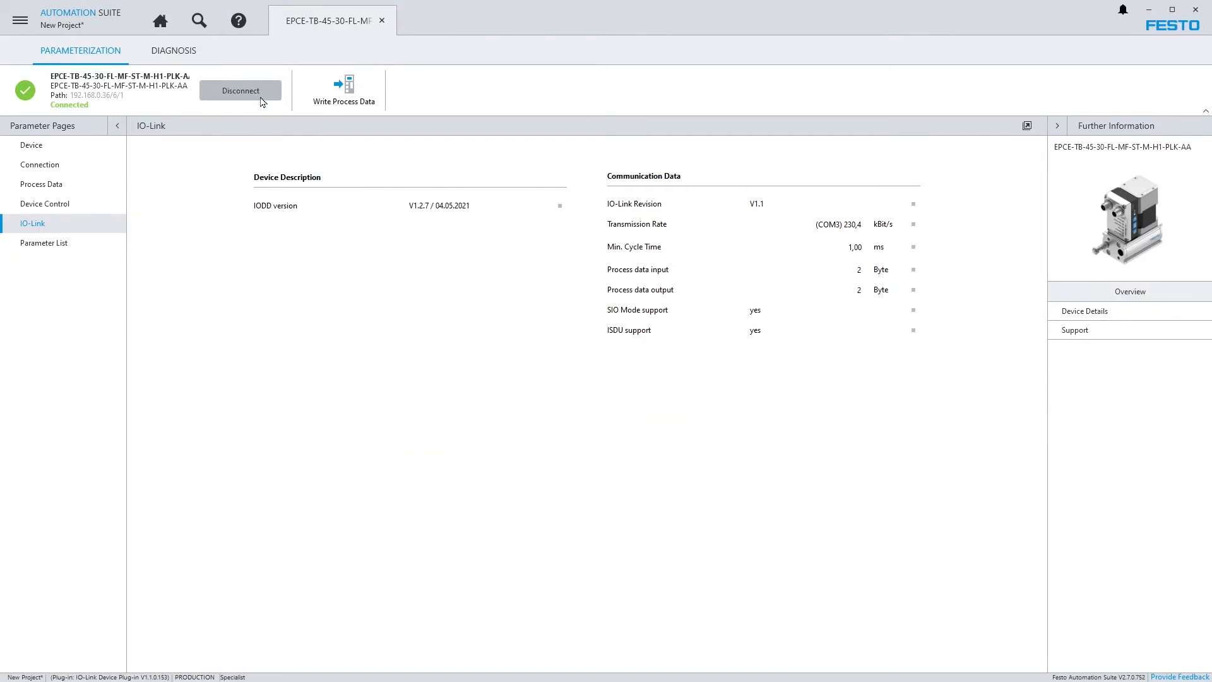
left_click(44, 244)
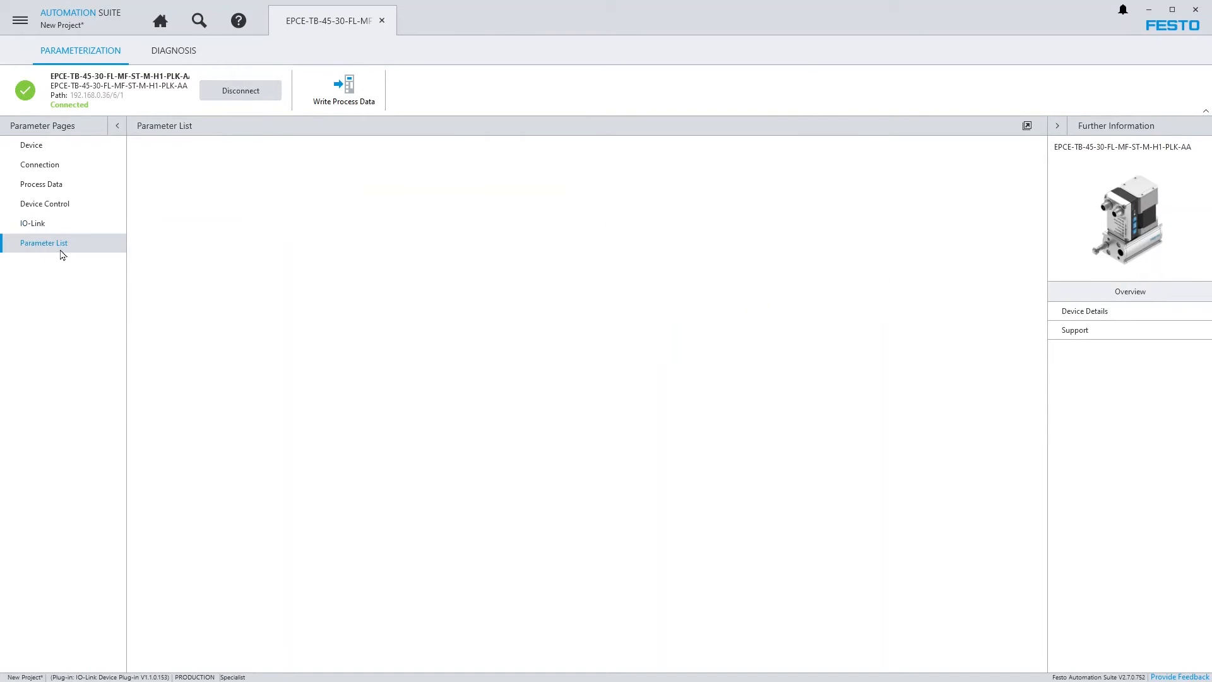
- Switch the active user role to Operator and back to Specialist on the Device page
left_click(44, 243)
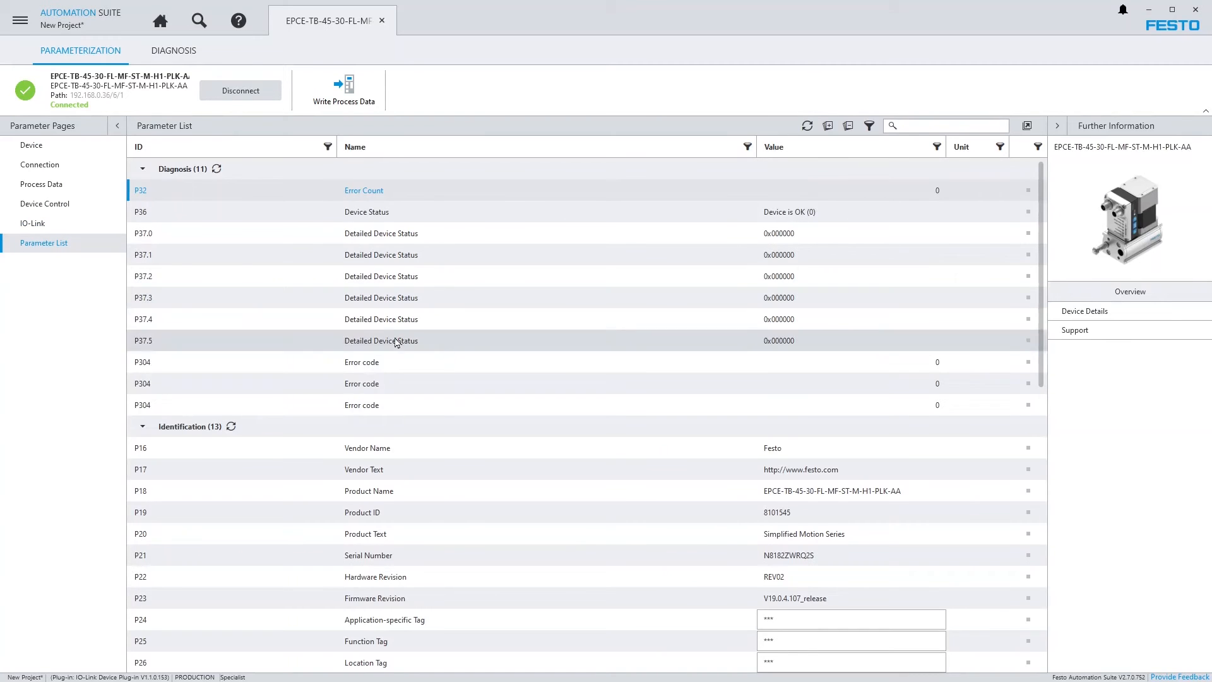
scroll("down", 3)
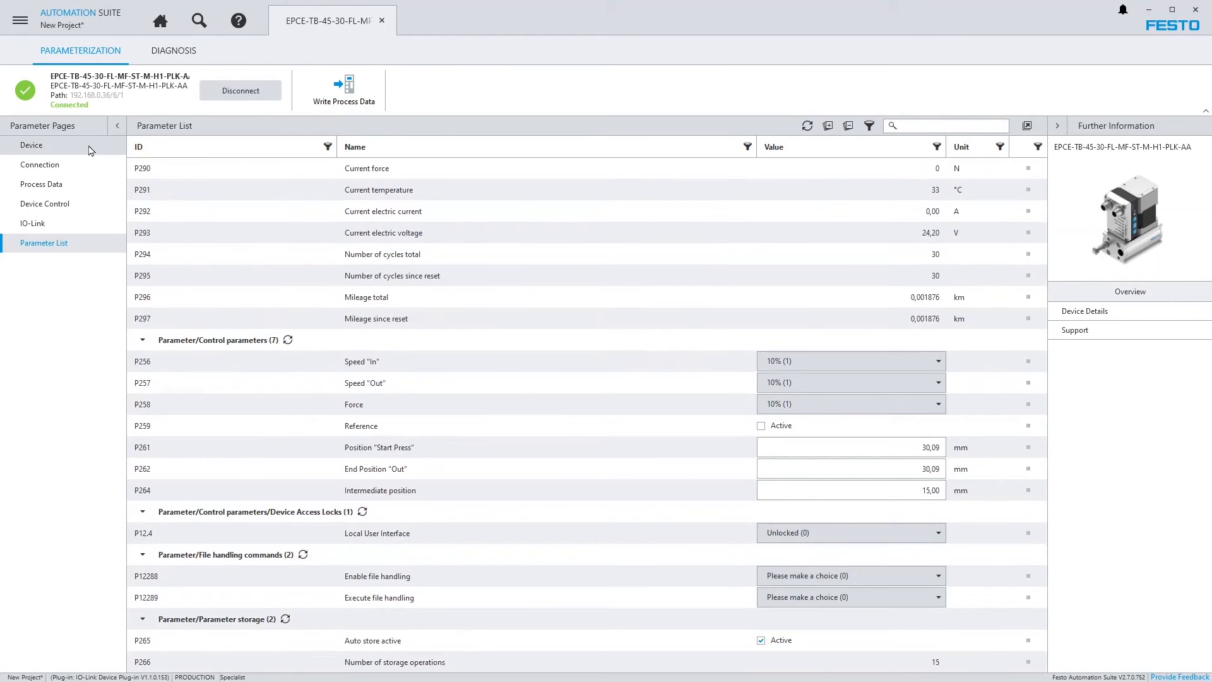
left_click(30, 144)
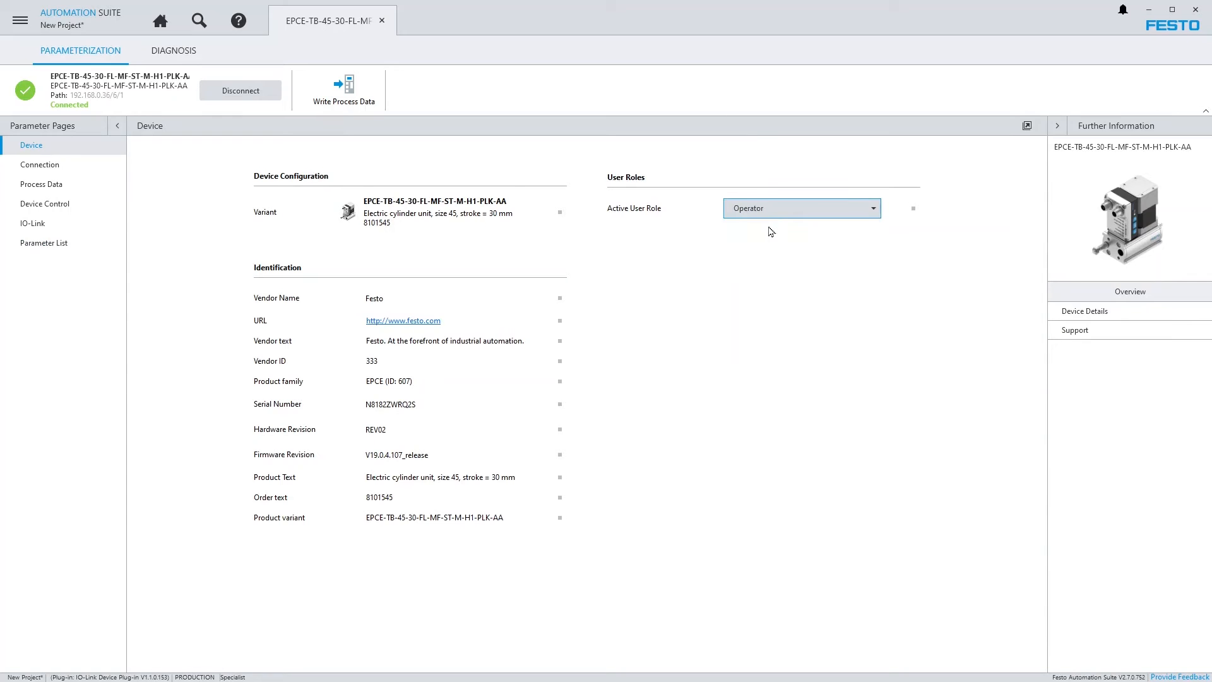
left_click(45, 244)
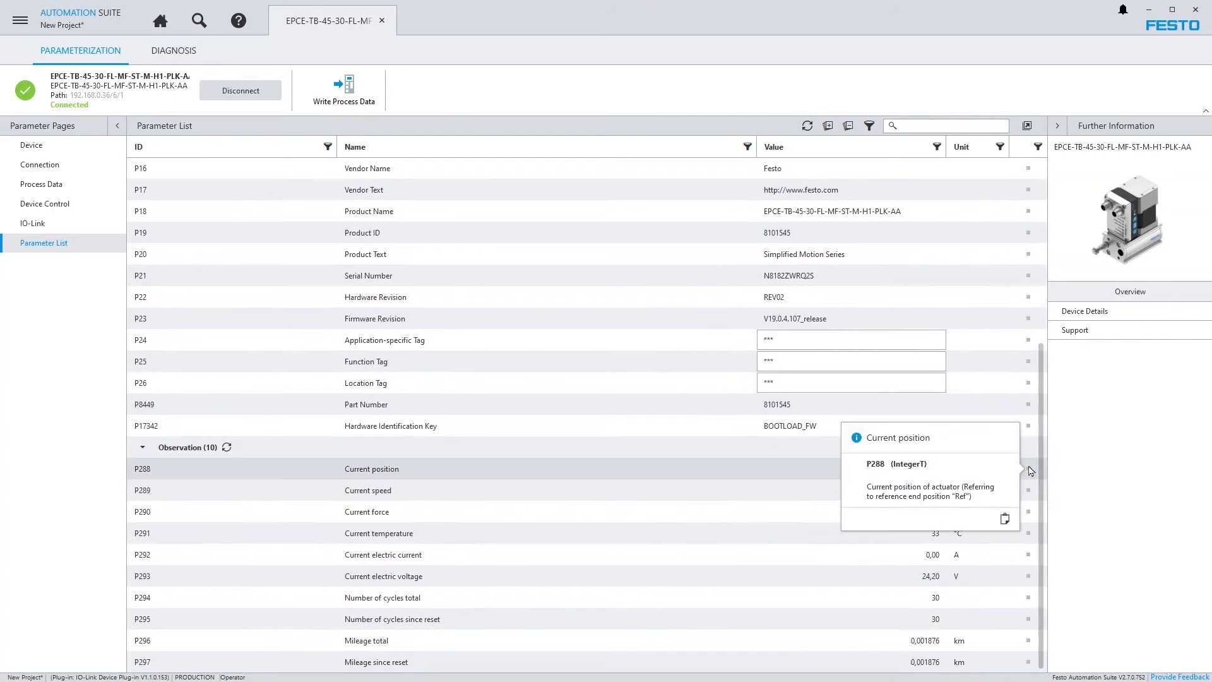
left_click(30, 145)
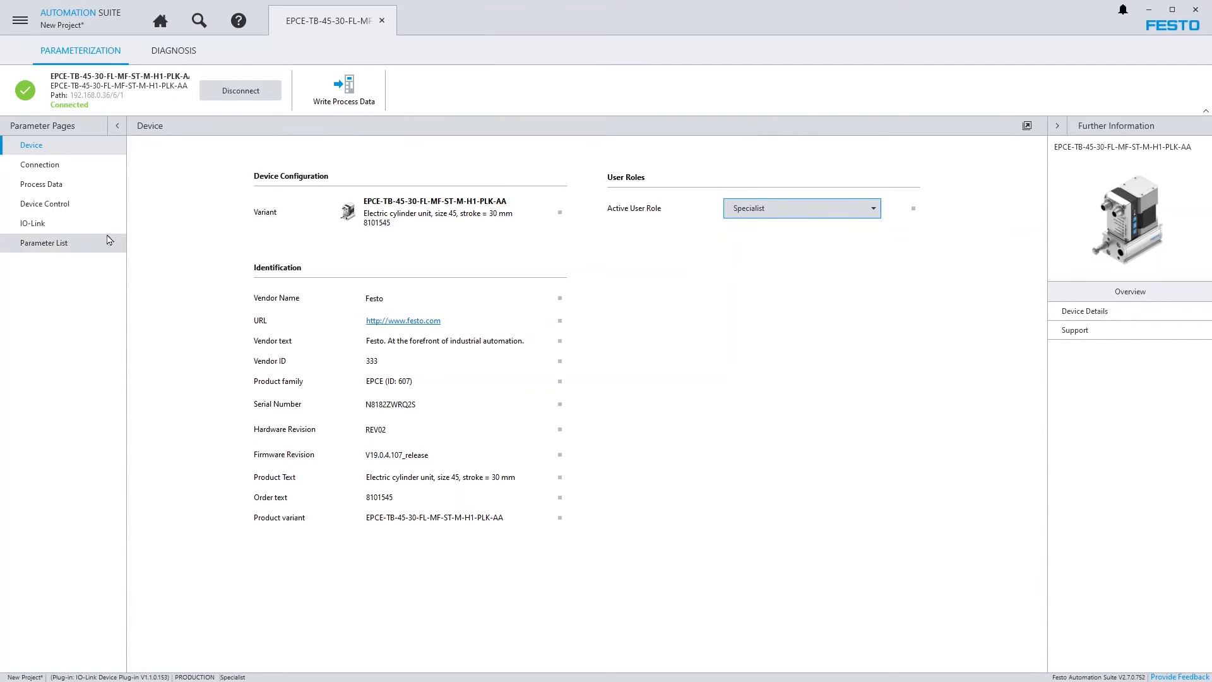
left_click(44, 242)
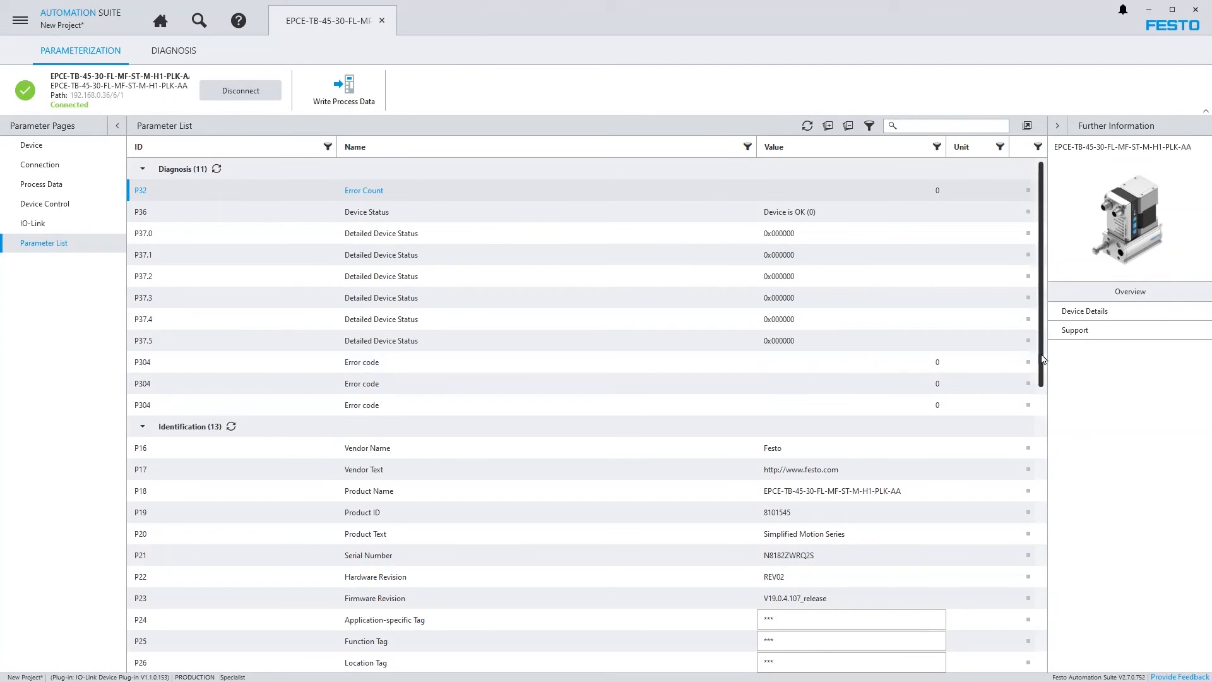
scroll("down", 3)
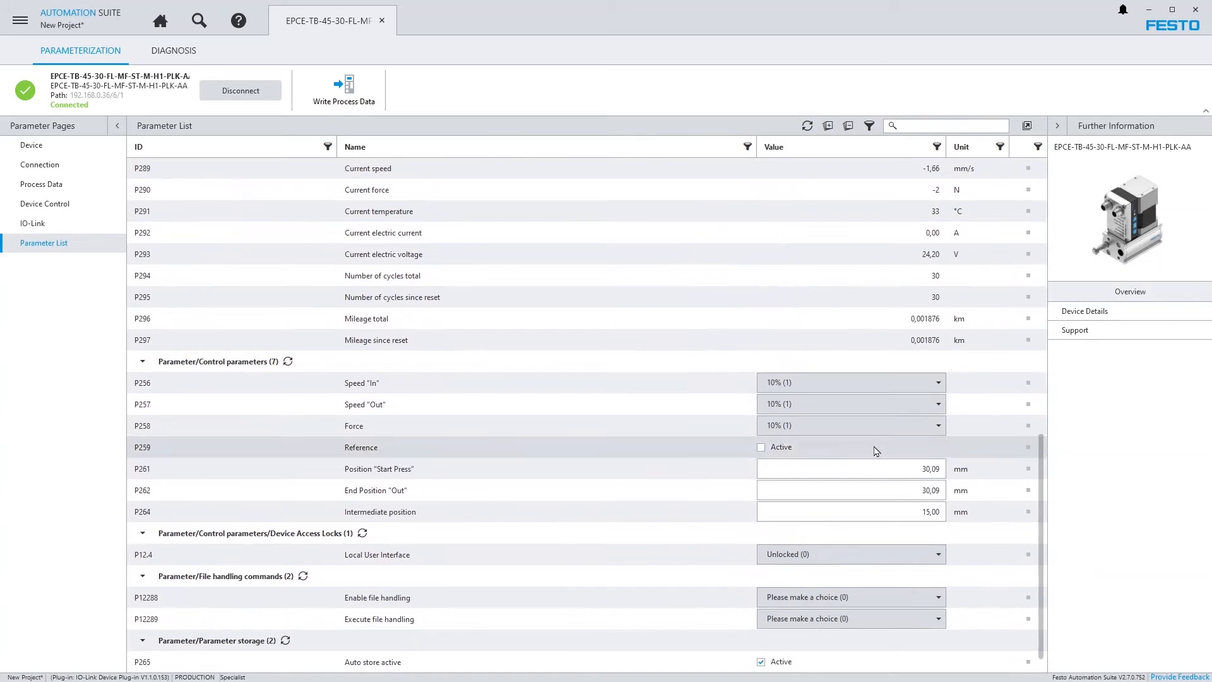
- Set P256 Speed "In" to 70% and P257 Speed "Out" to 20% in the parameter list
left_click(851, 382)
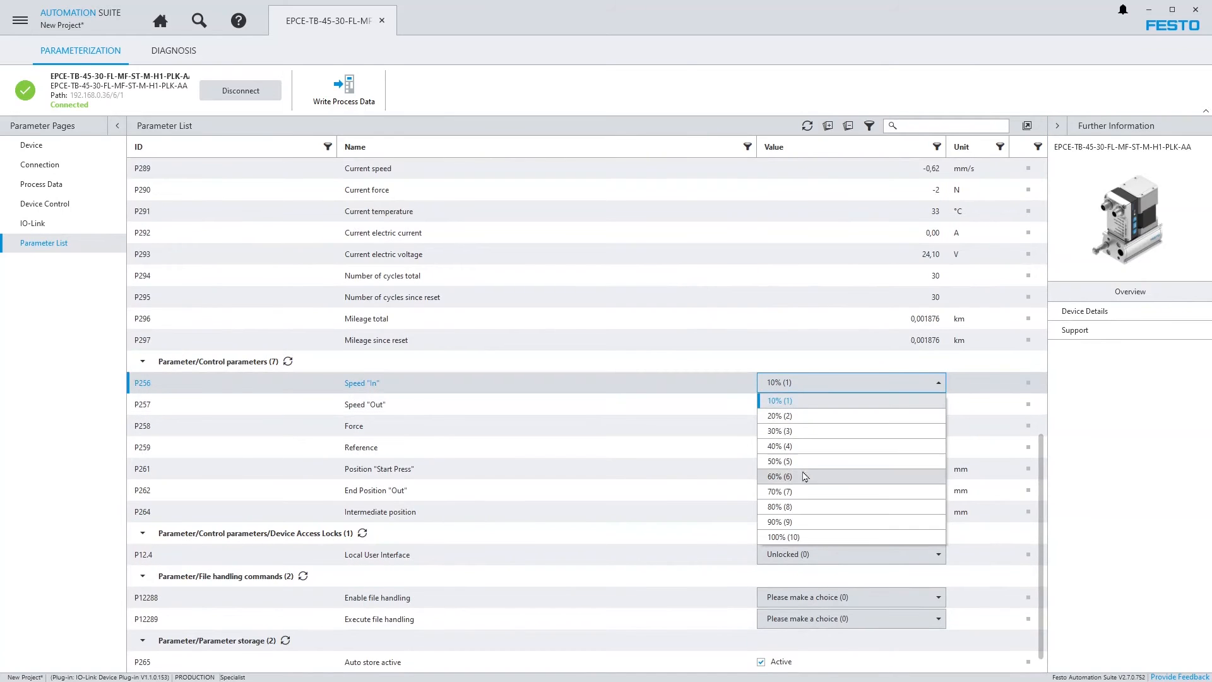
left_click(777, 491)
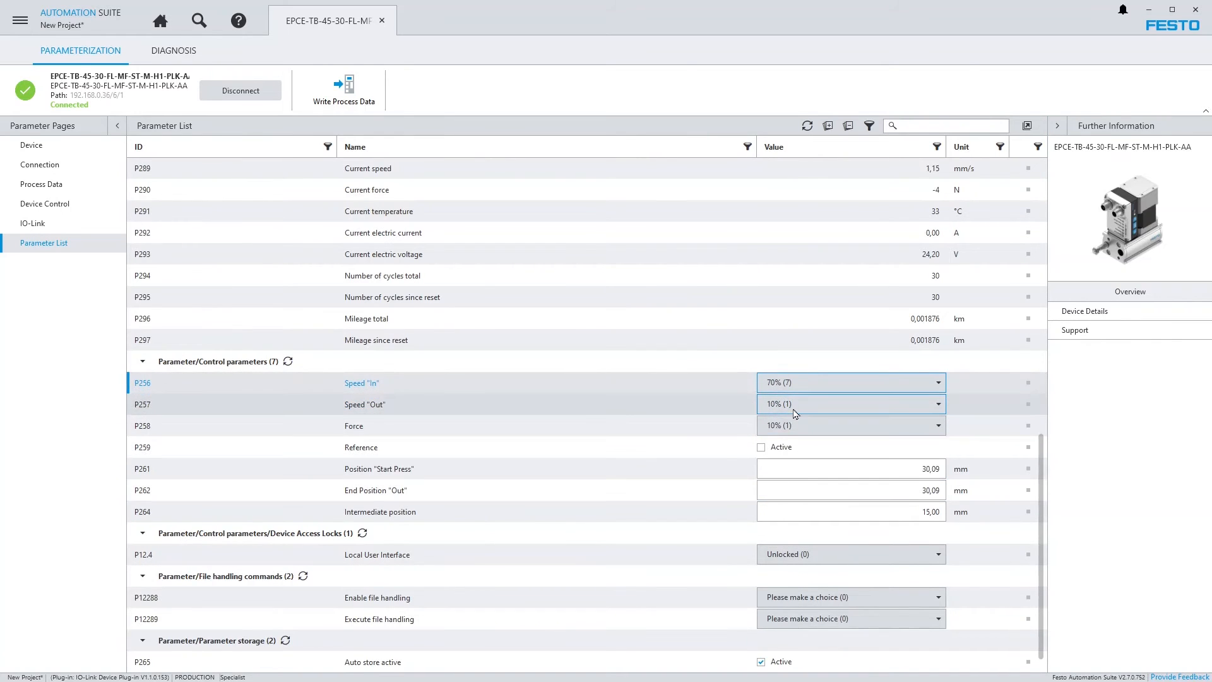
left_click(851, 405)
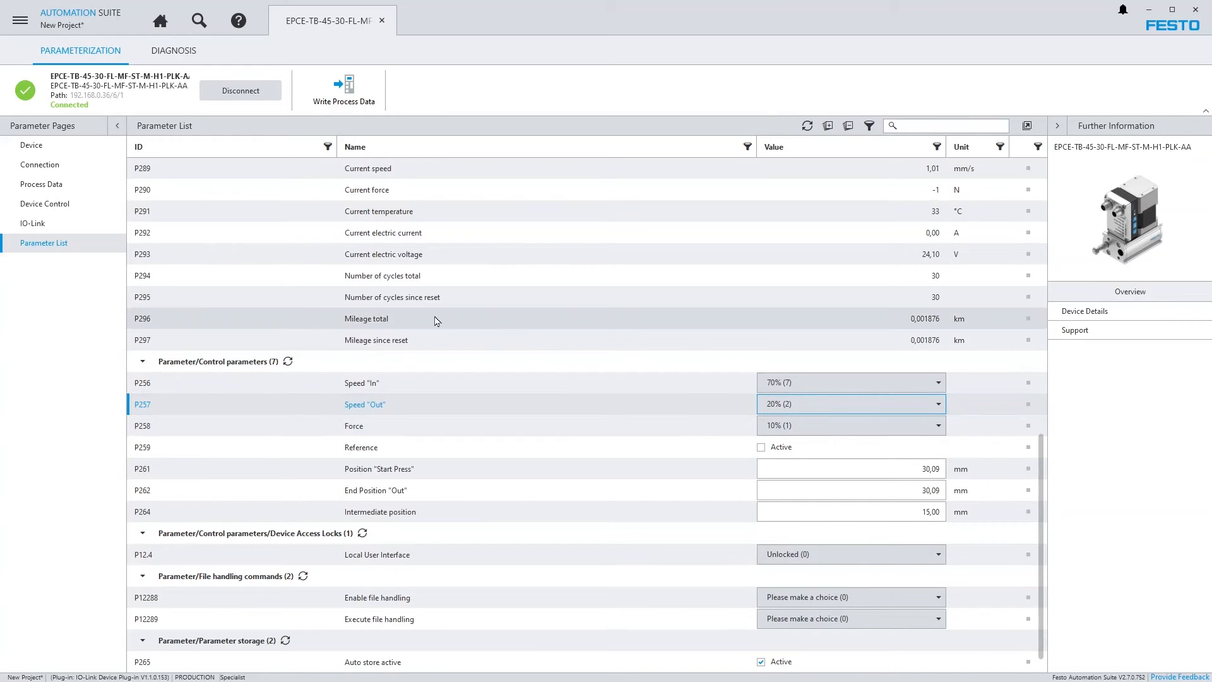
left_click(46, 203)
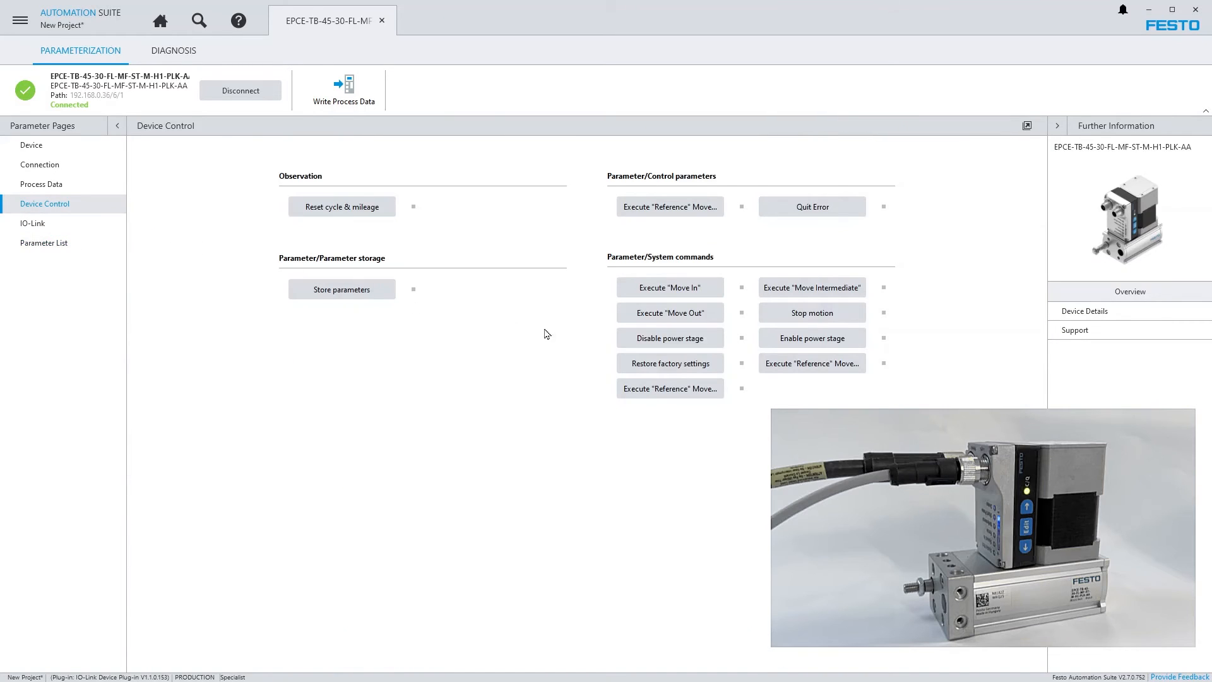
- Write process data to the cylinder, view the Device State voltage errors, and return to Device Control
left_click(669, 313)
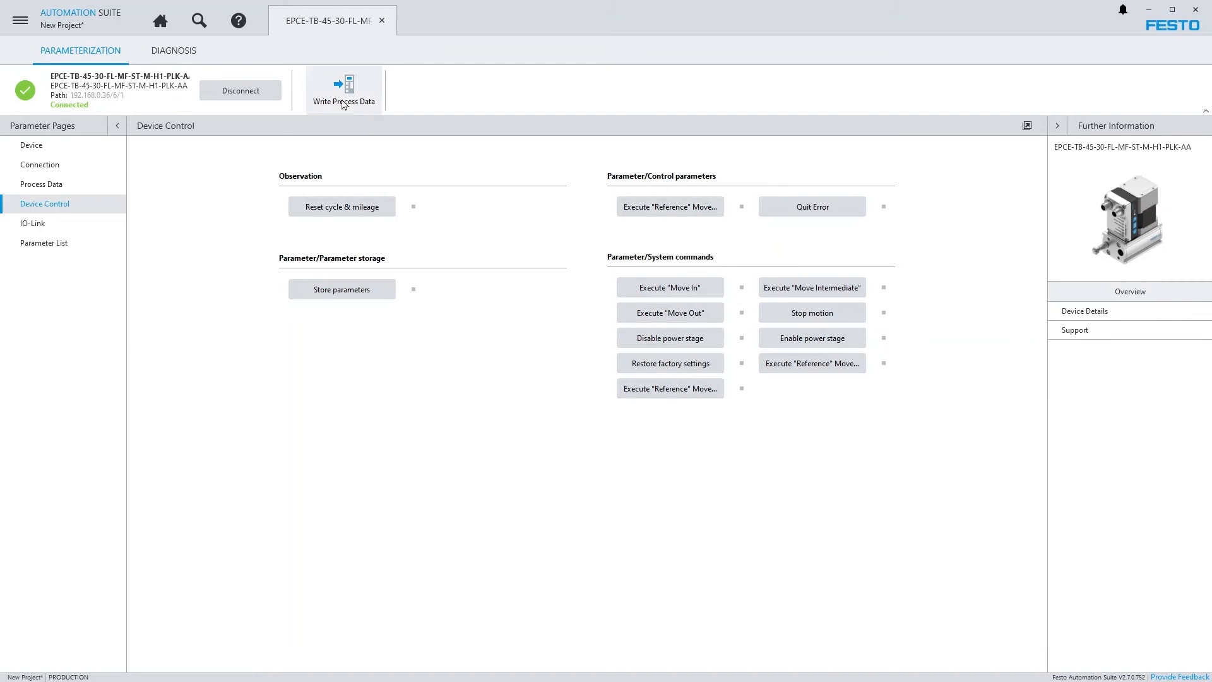
left_click(173, 51)
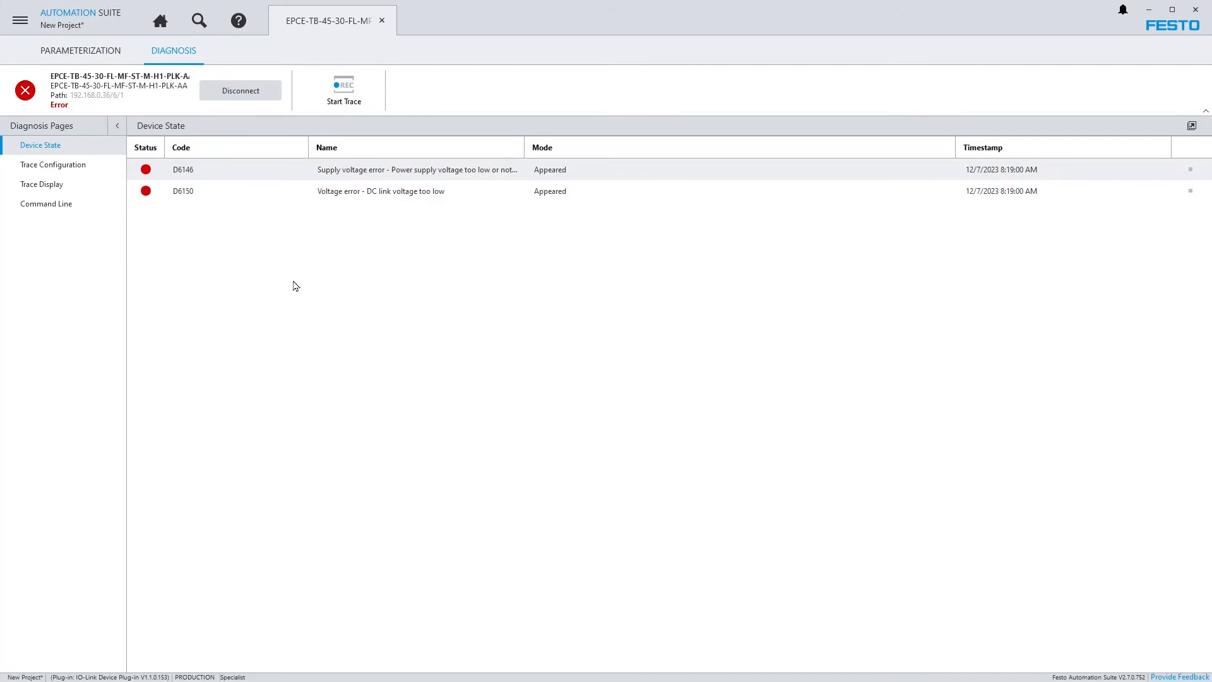
mouse_move(115, 95)
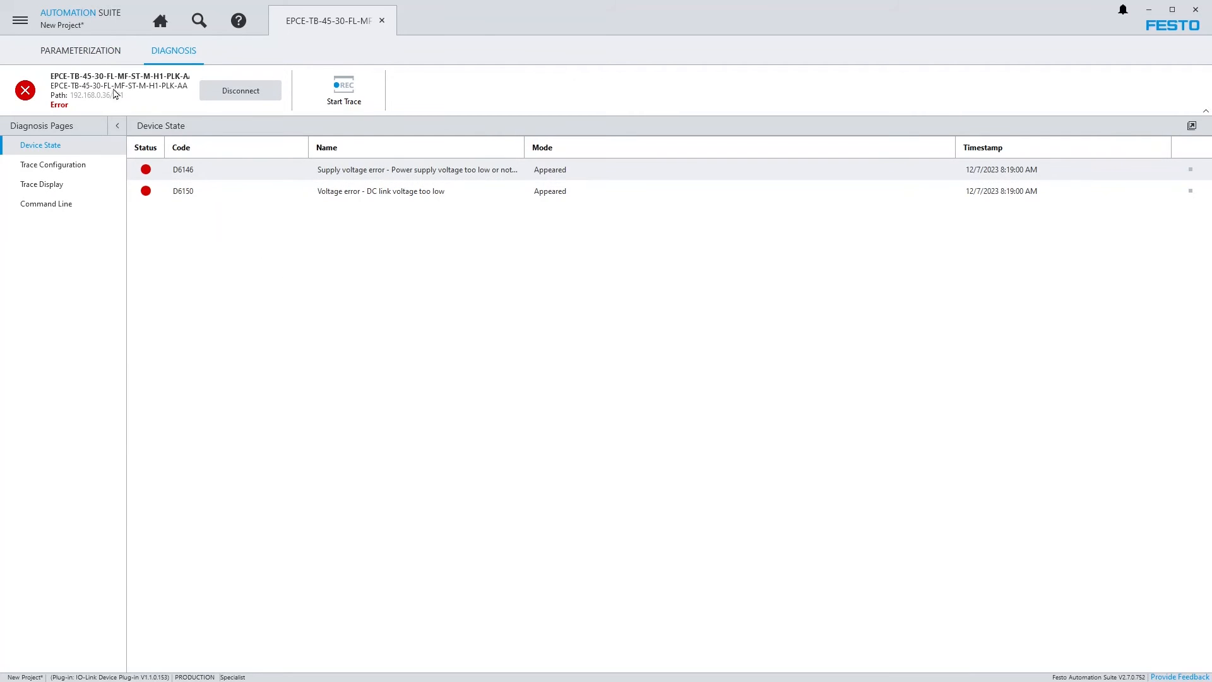
left_click(81, 50)
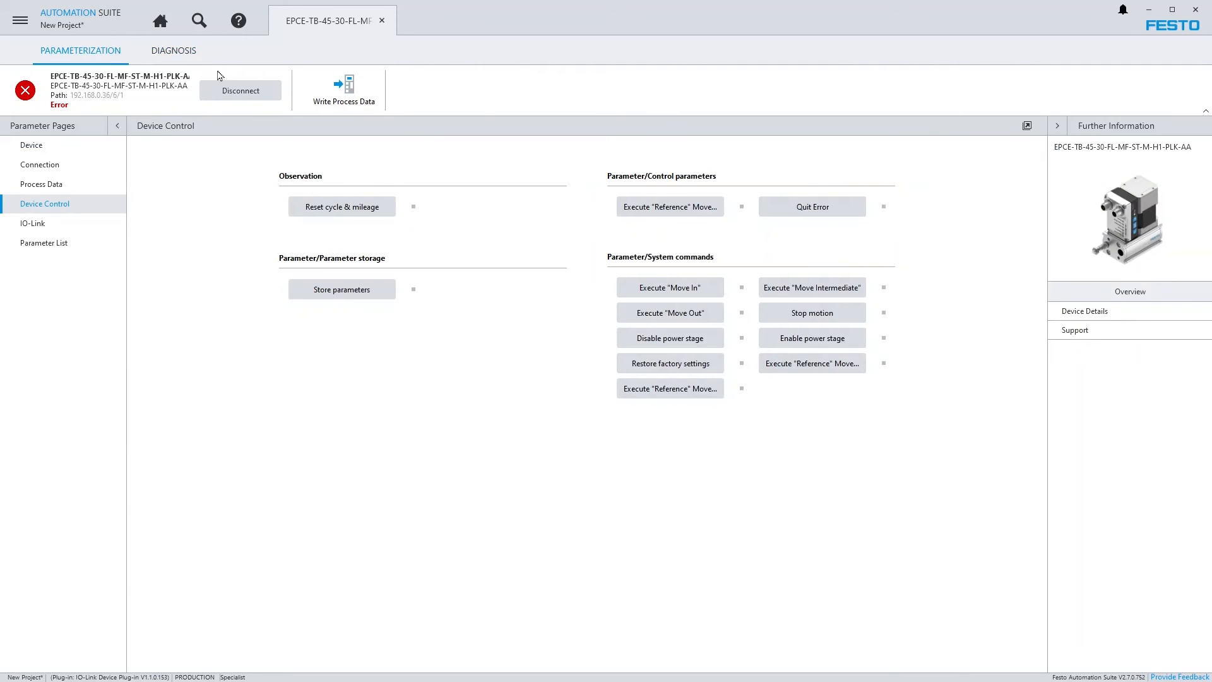
left_click(812, 207)
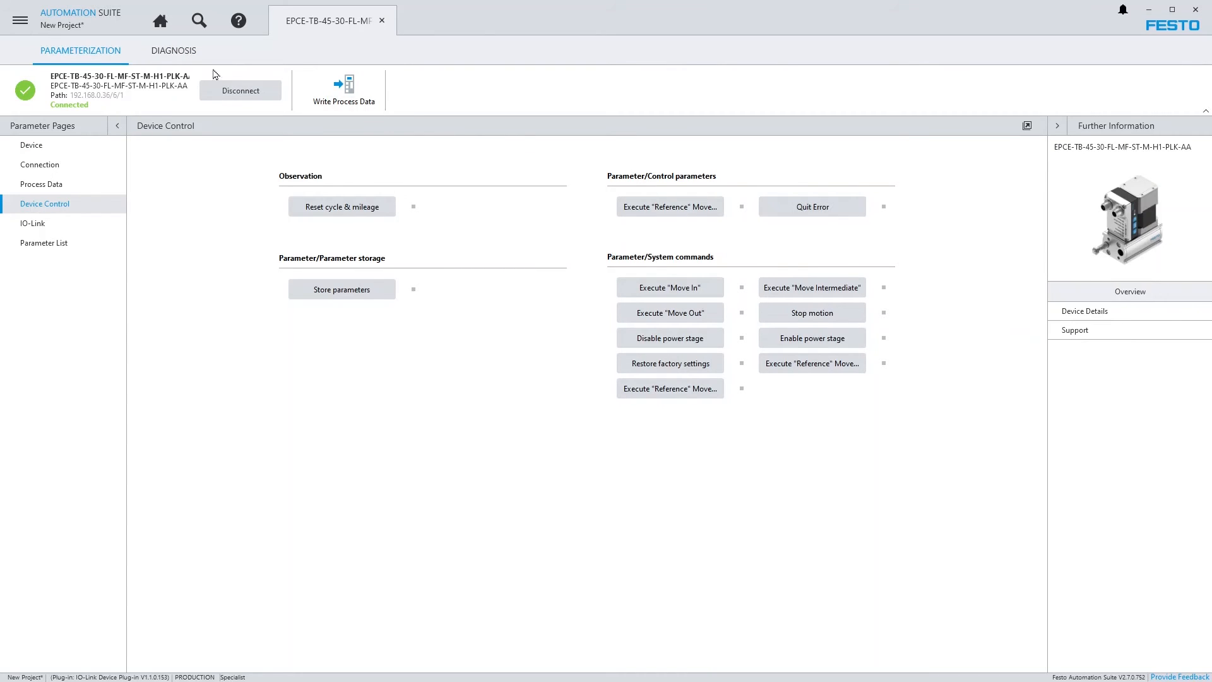
- Start a new trace channel on Trace Configuration and expand the Parameter > Observation signals
left_click(173, 50)
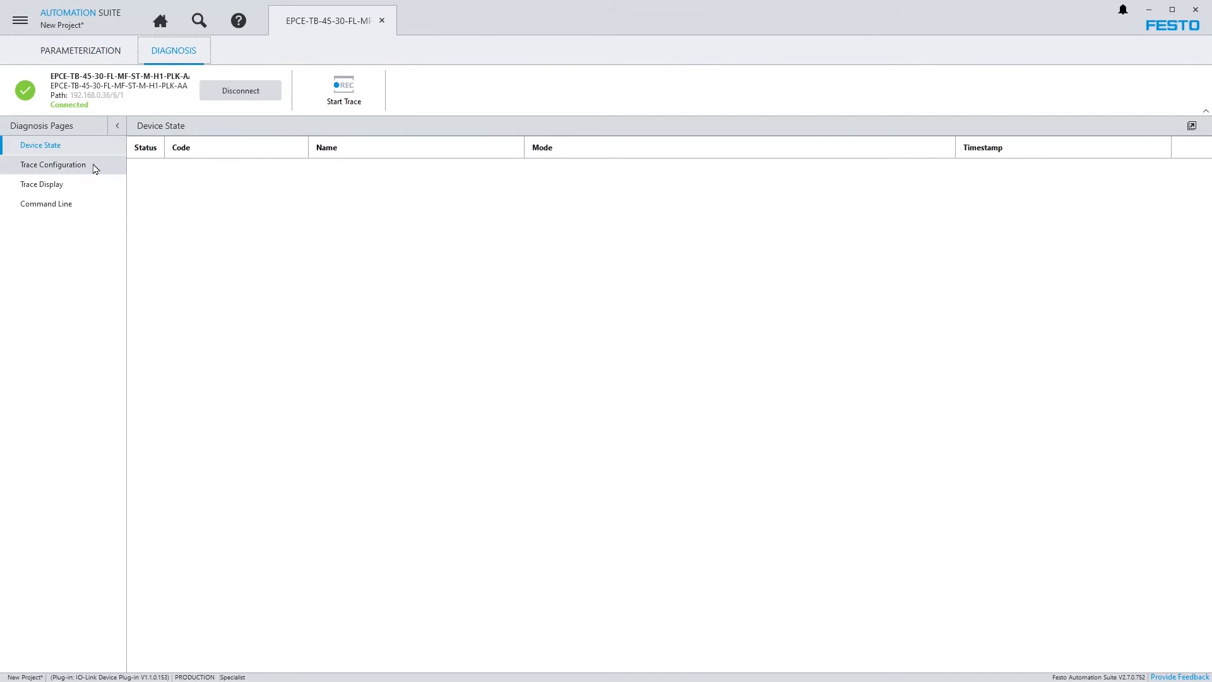
left_click(53, 164)
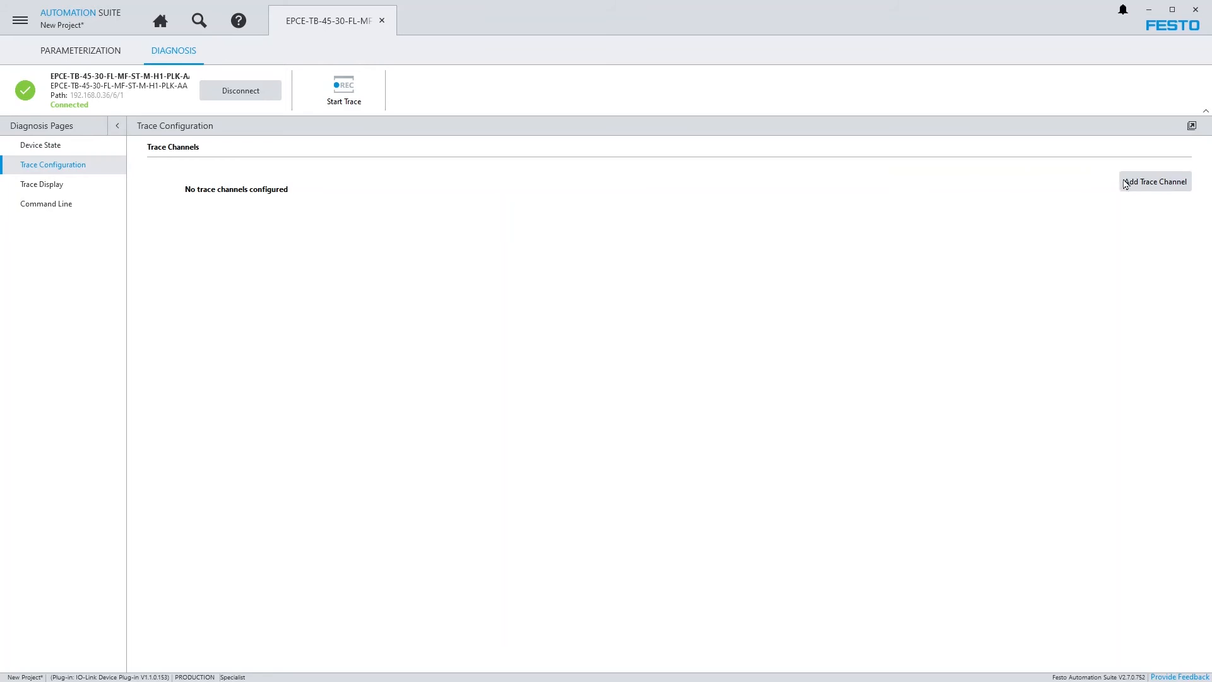
left_click(1155, 182)
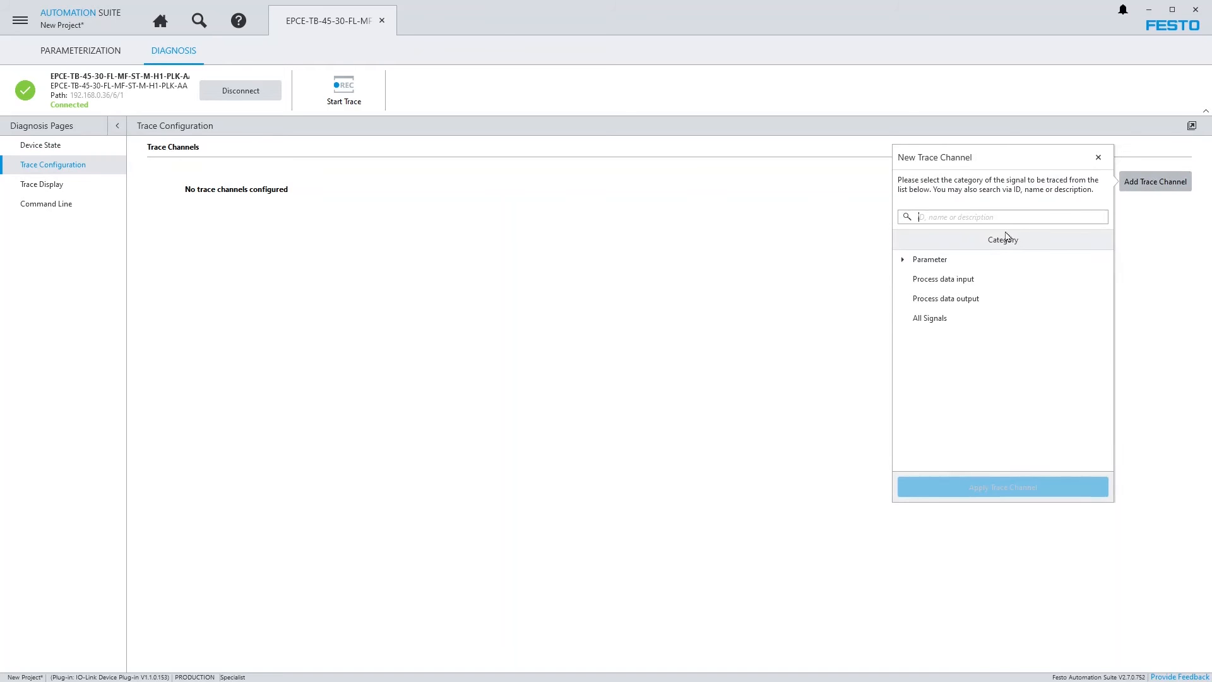
left_click(903, 258)
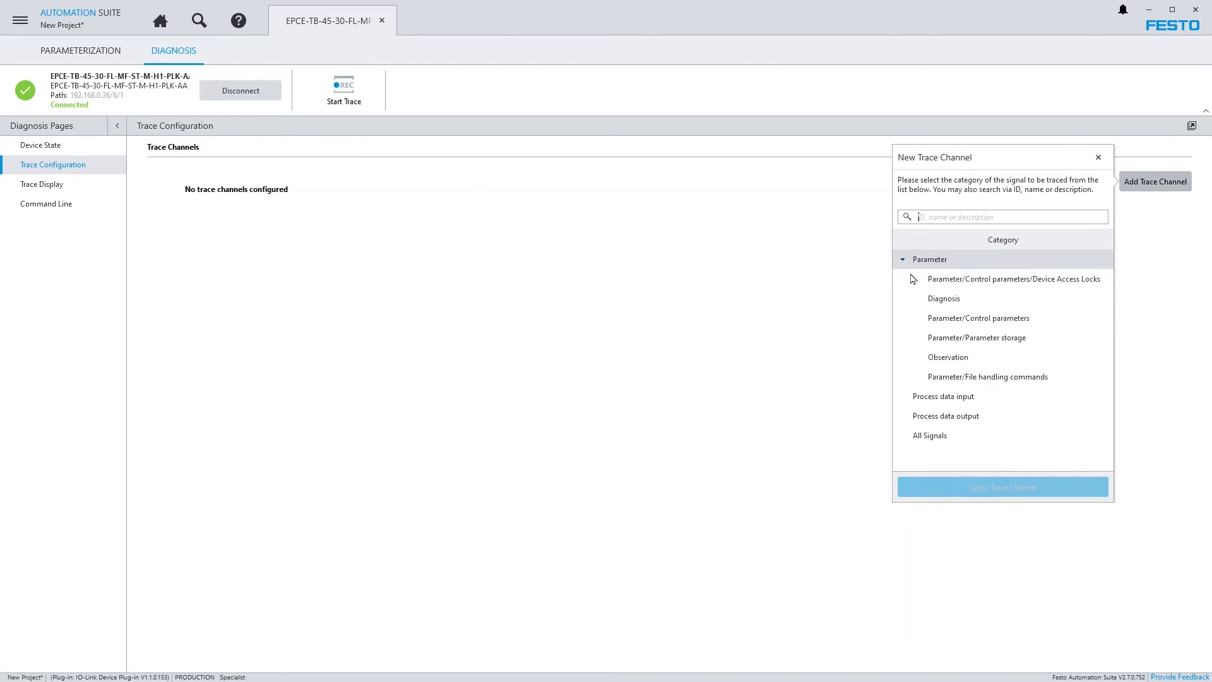
left_click(948, 358)
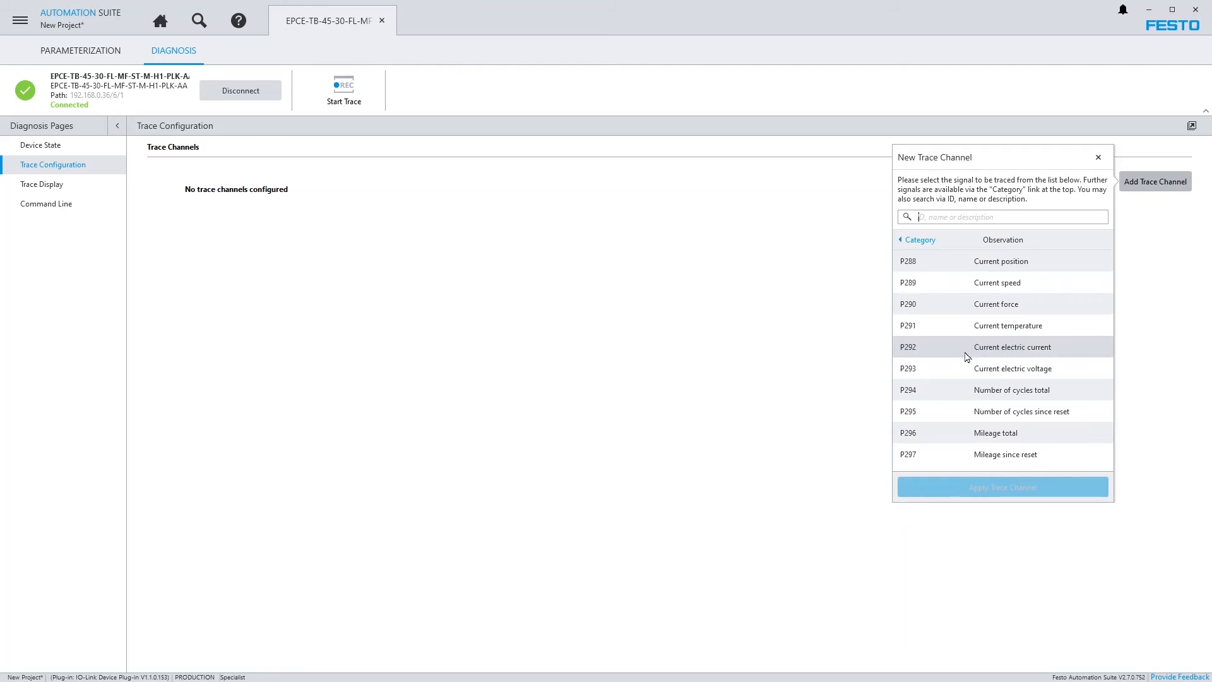
- Apply current position P288, speed P289 and force P290 as trace channels
left_click(998, 282)
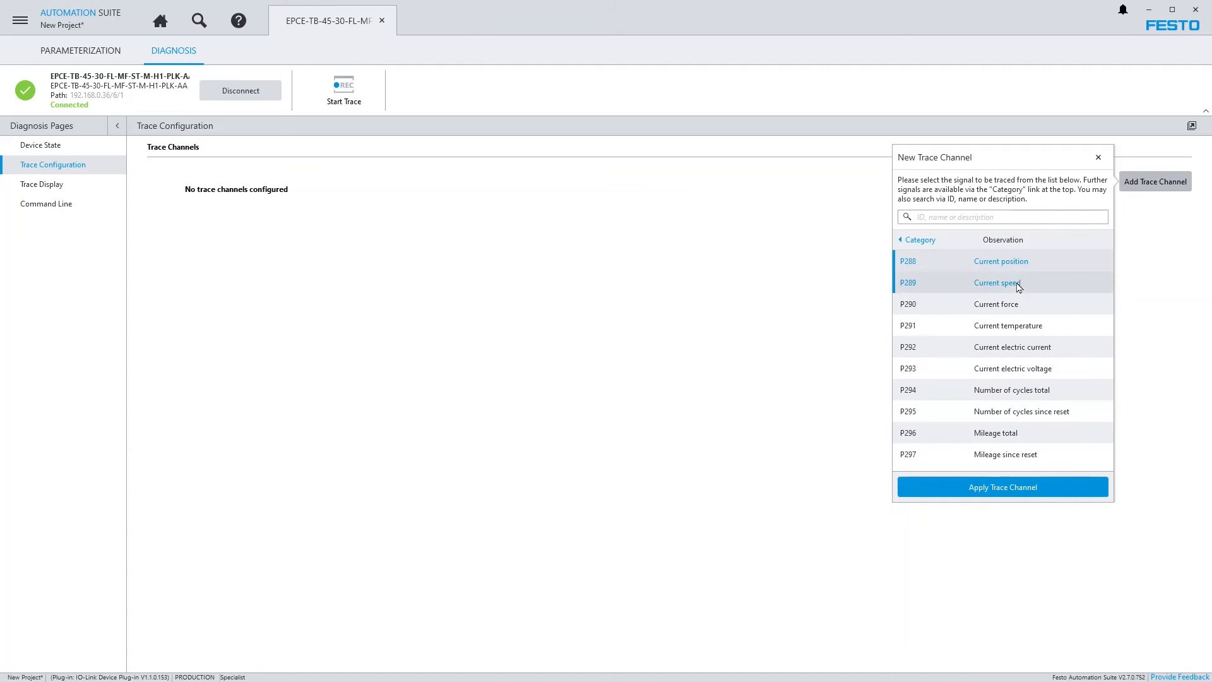
left_click(995, 304)
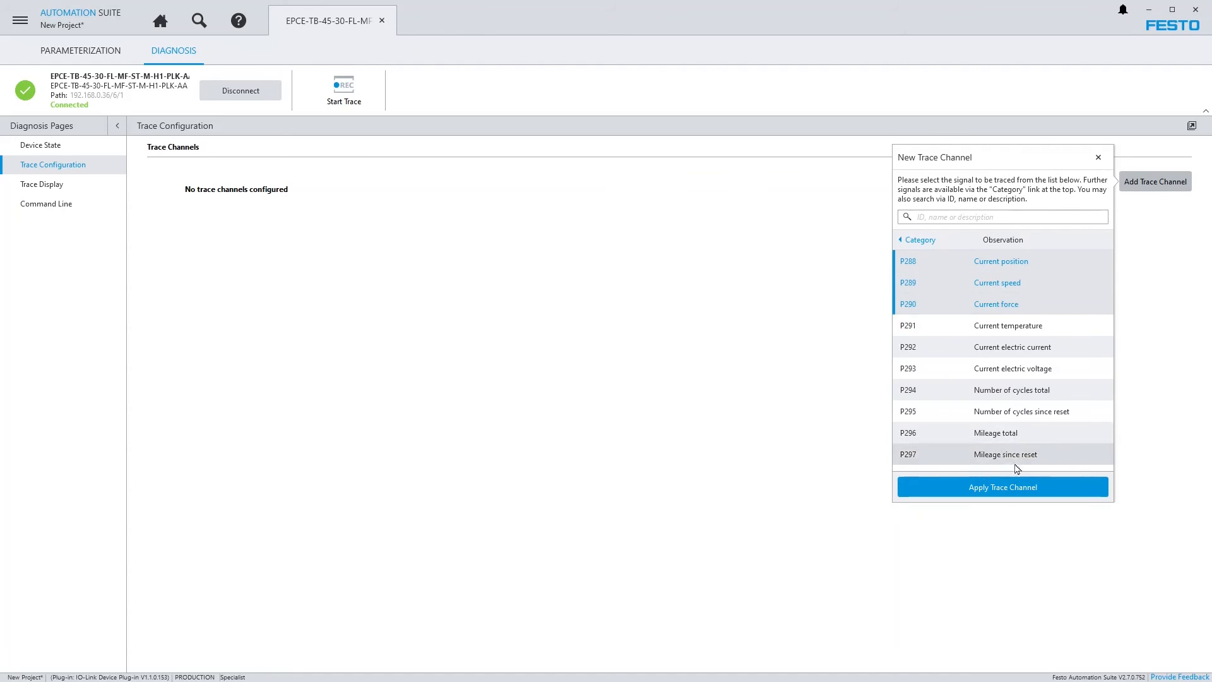
left_click(1003, 487)
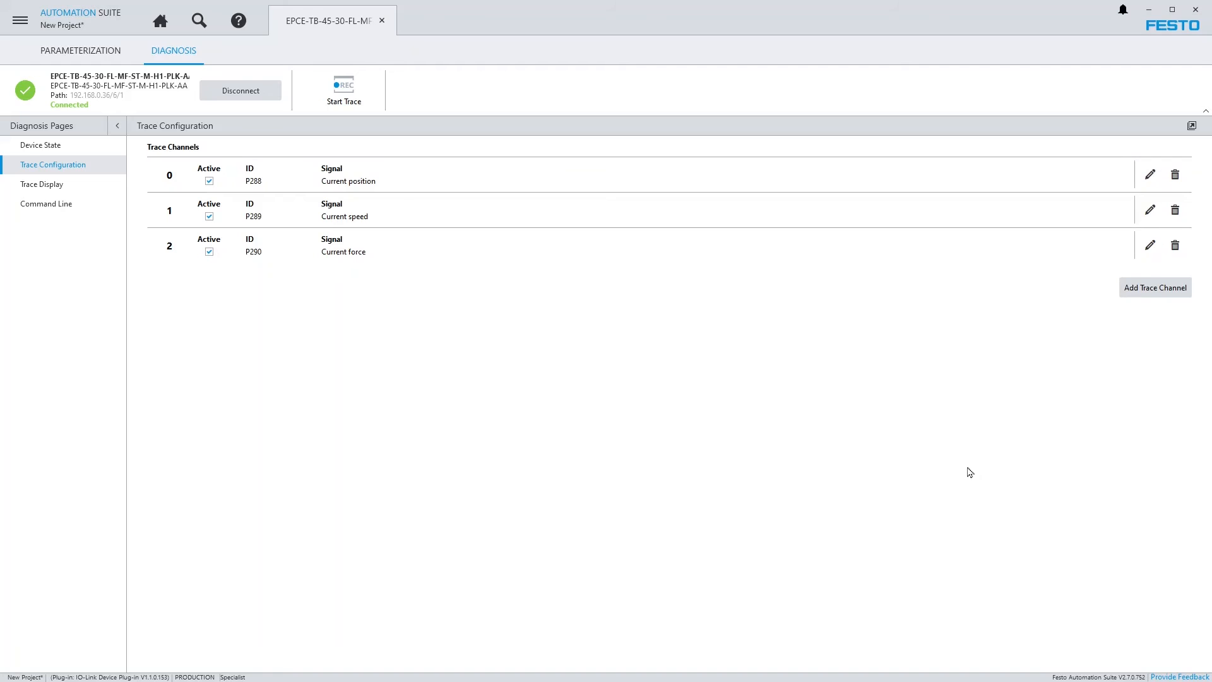
- Start the trace recording and command the EPCE cylinder to Move Out via Device Control
left_click(343, 83)
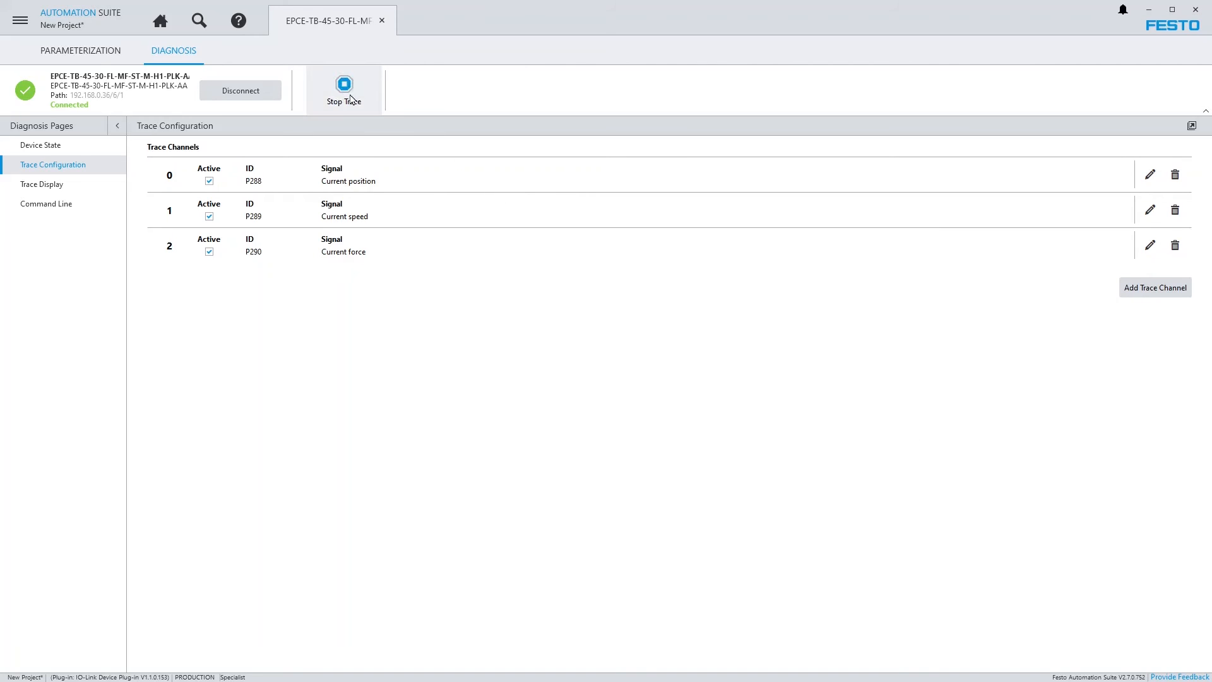
mouse_move(349, 99)
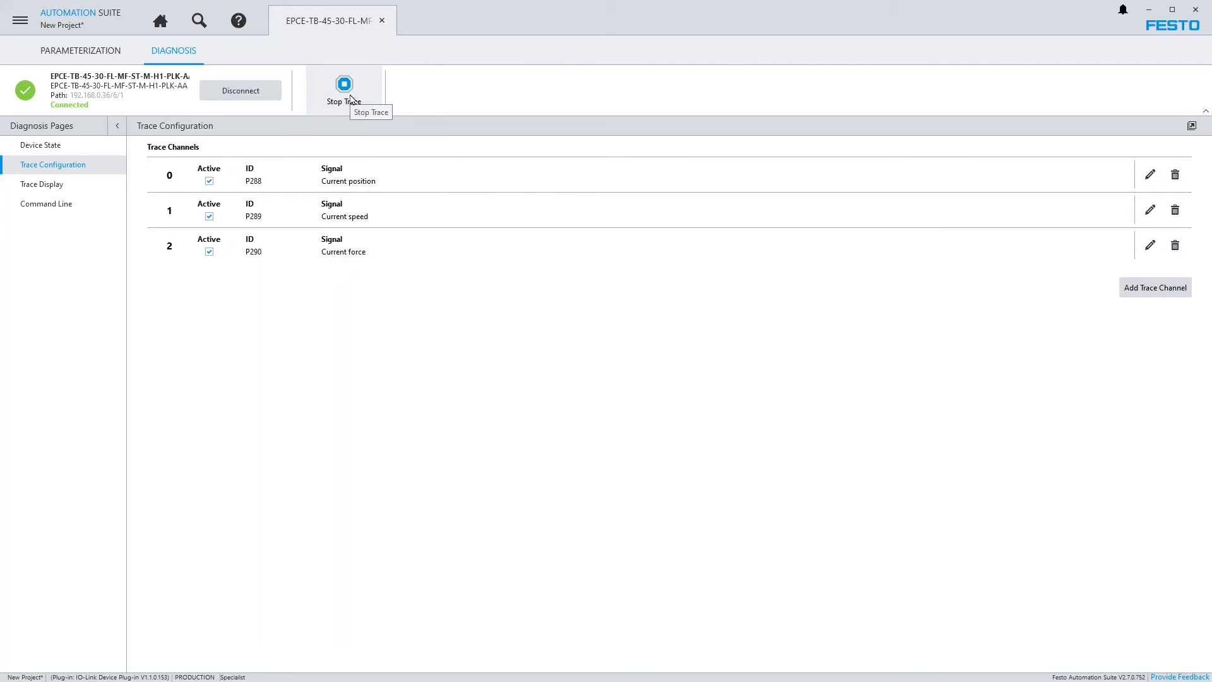
left_click(80, 50)
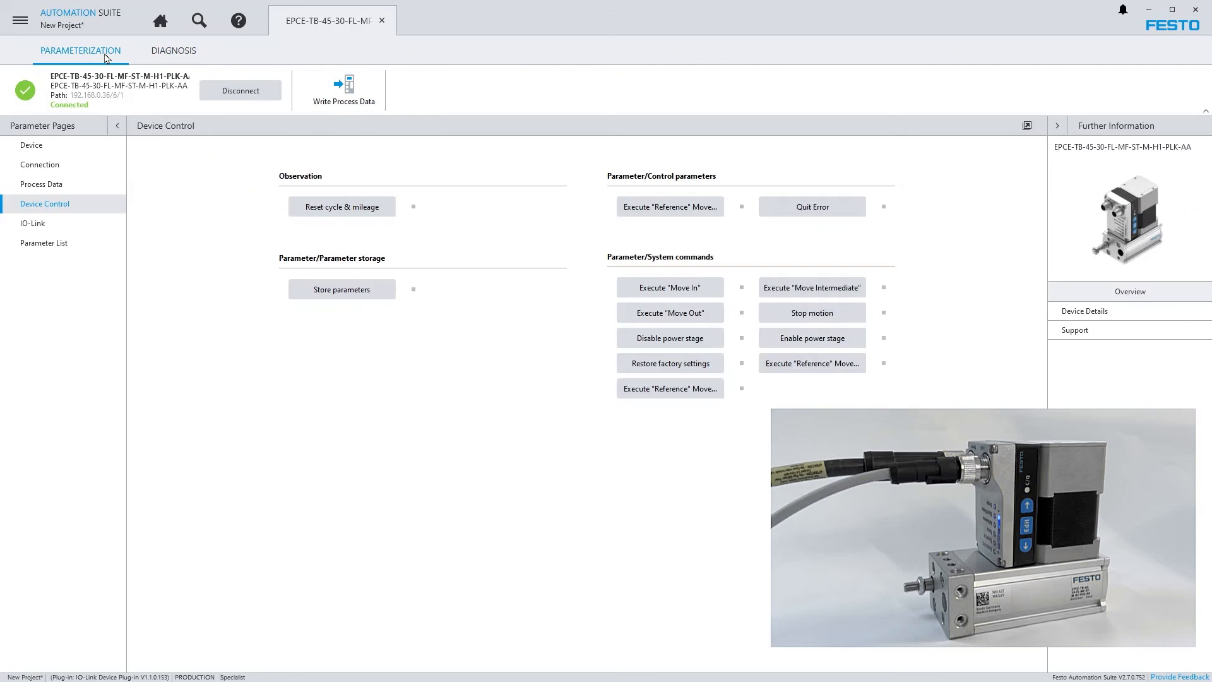
left_click(669, 313)
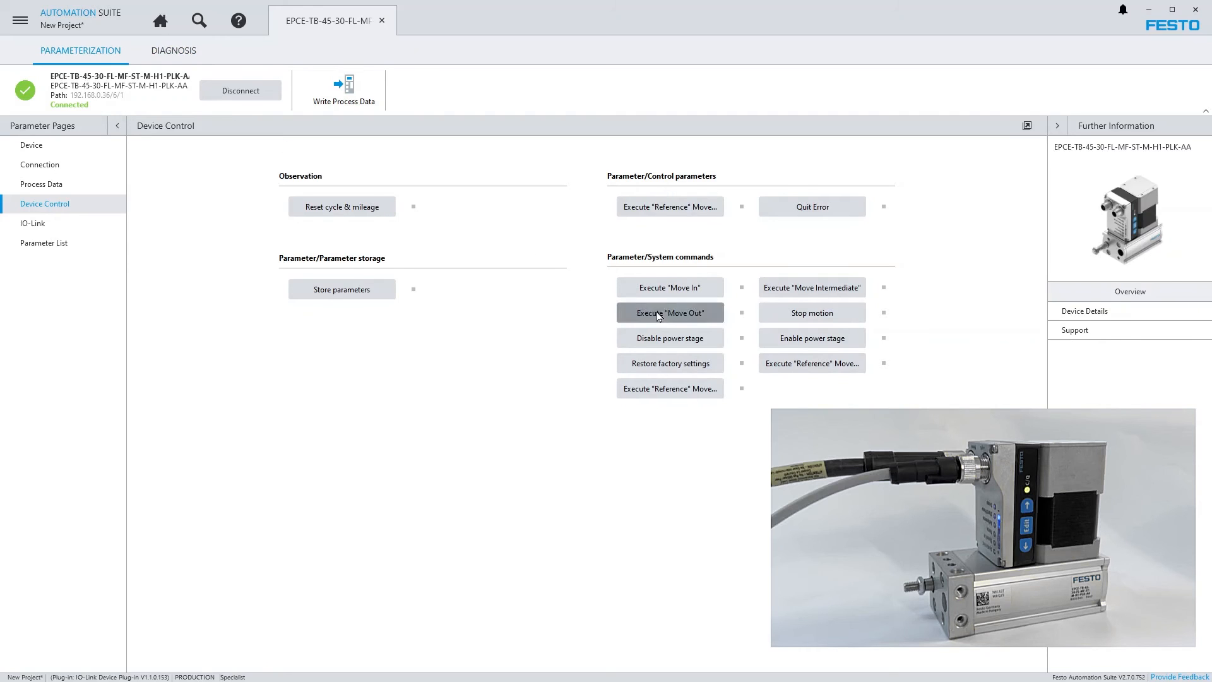
left_click(669, 313)
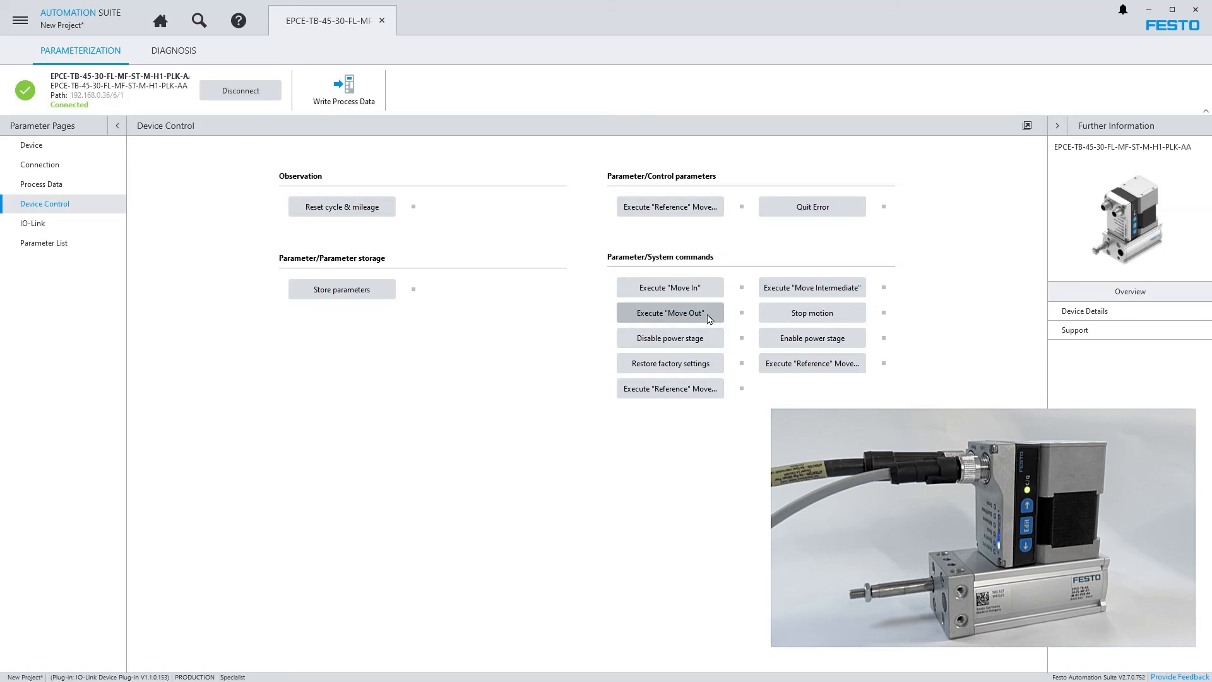
mouse_move(706, 298)
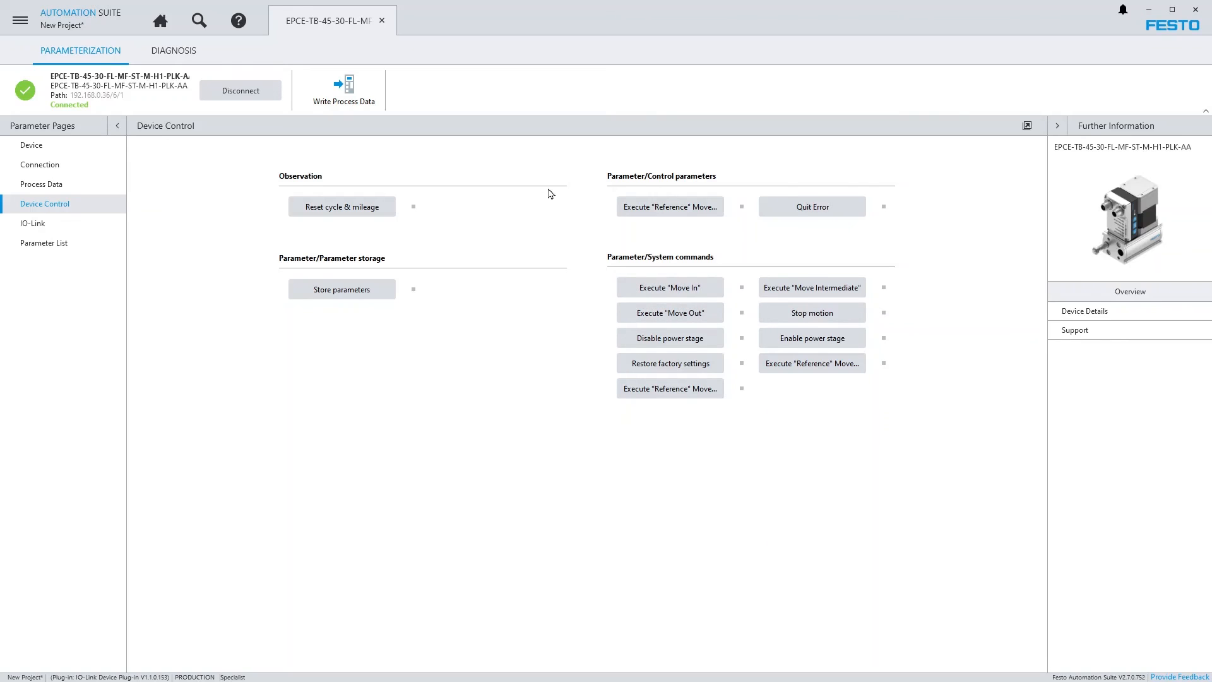
- Return to Diagnosis and stop the trace recording
left_click(174, 51)
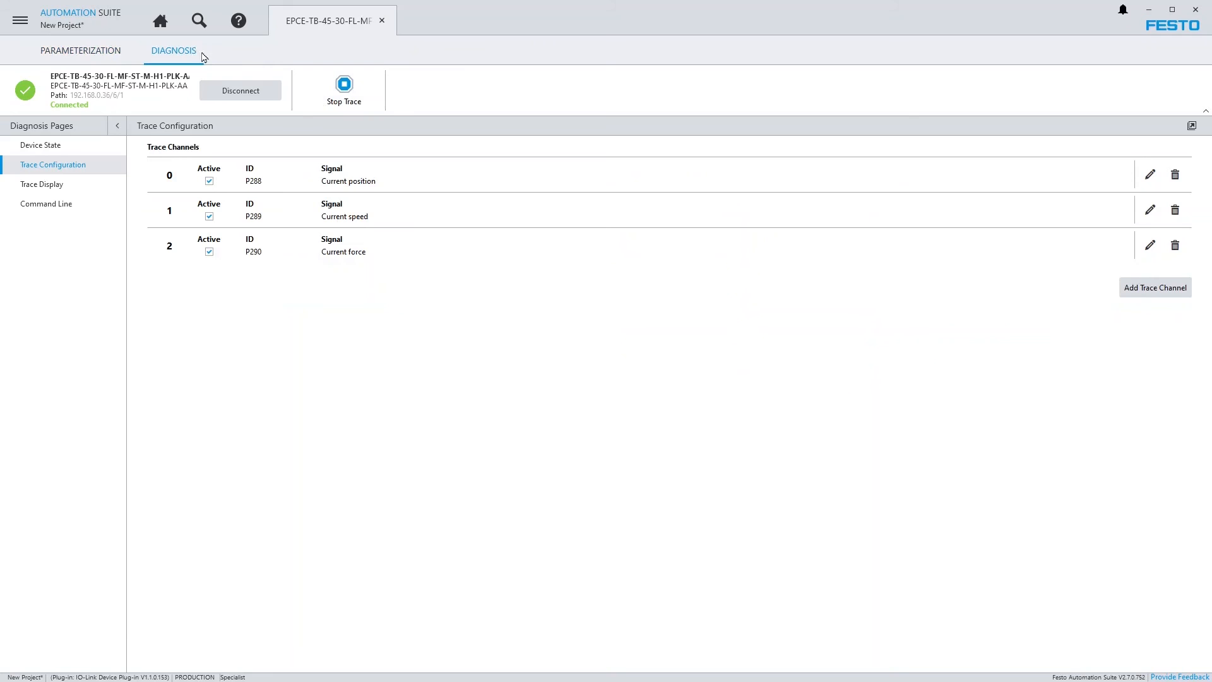
left_click(344, 89)
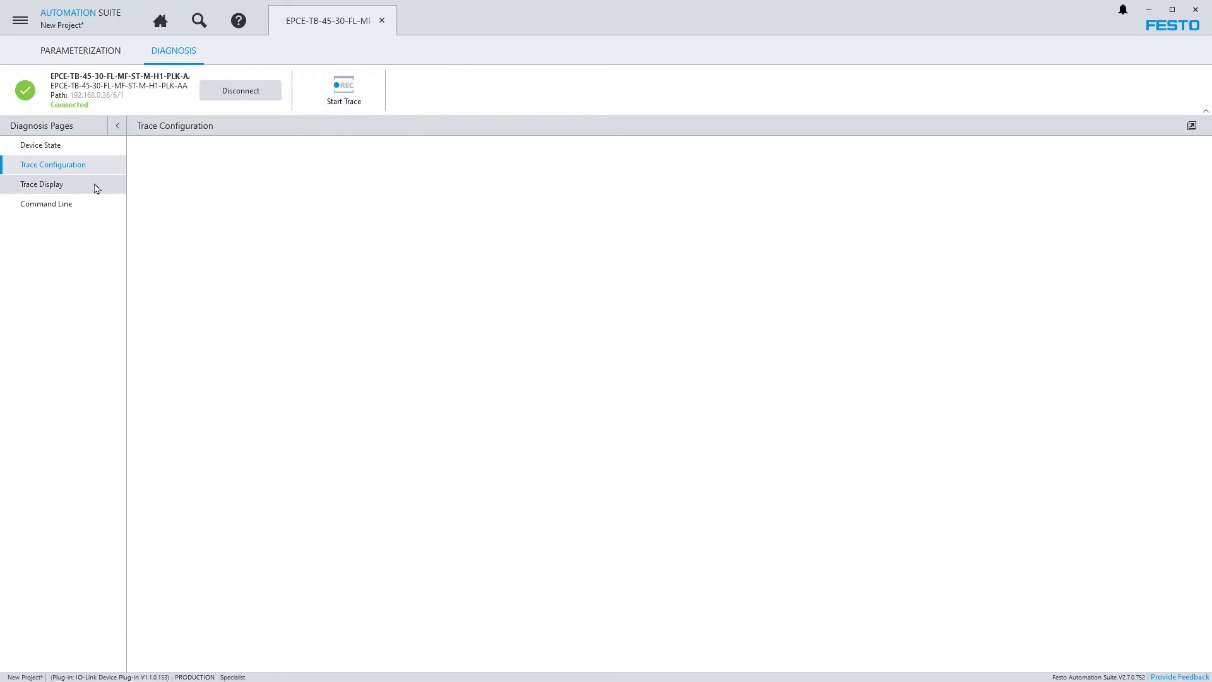
- Show the recorded position, speed and force curves in Trace Display, then the Command Line page
left_click(41, 185)
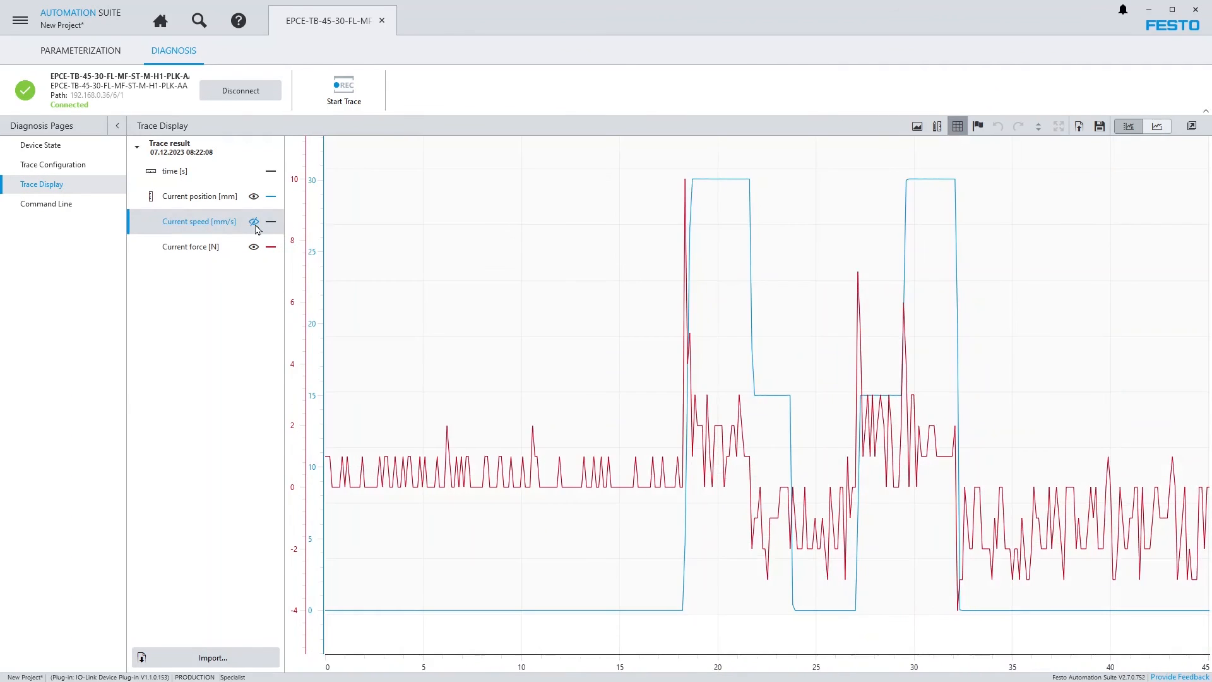
left_click(937, 127)
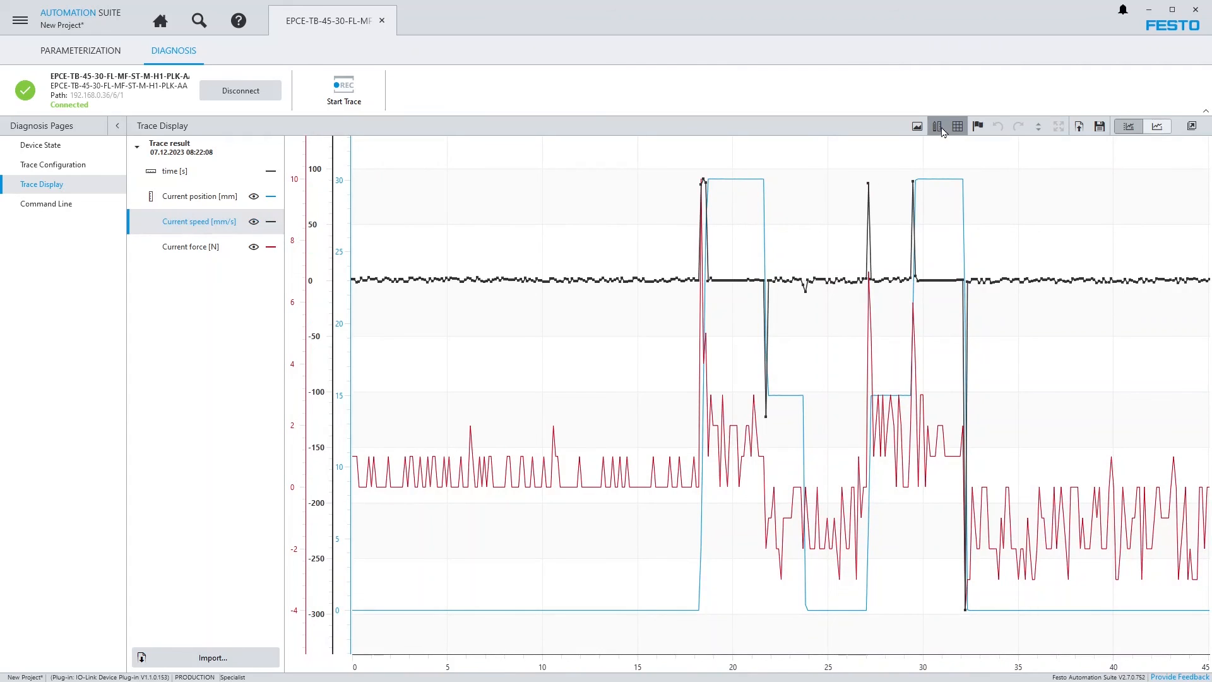
mouse_move(934, 139)
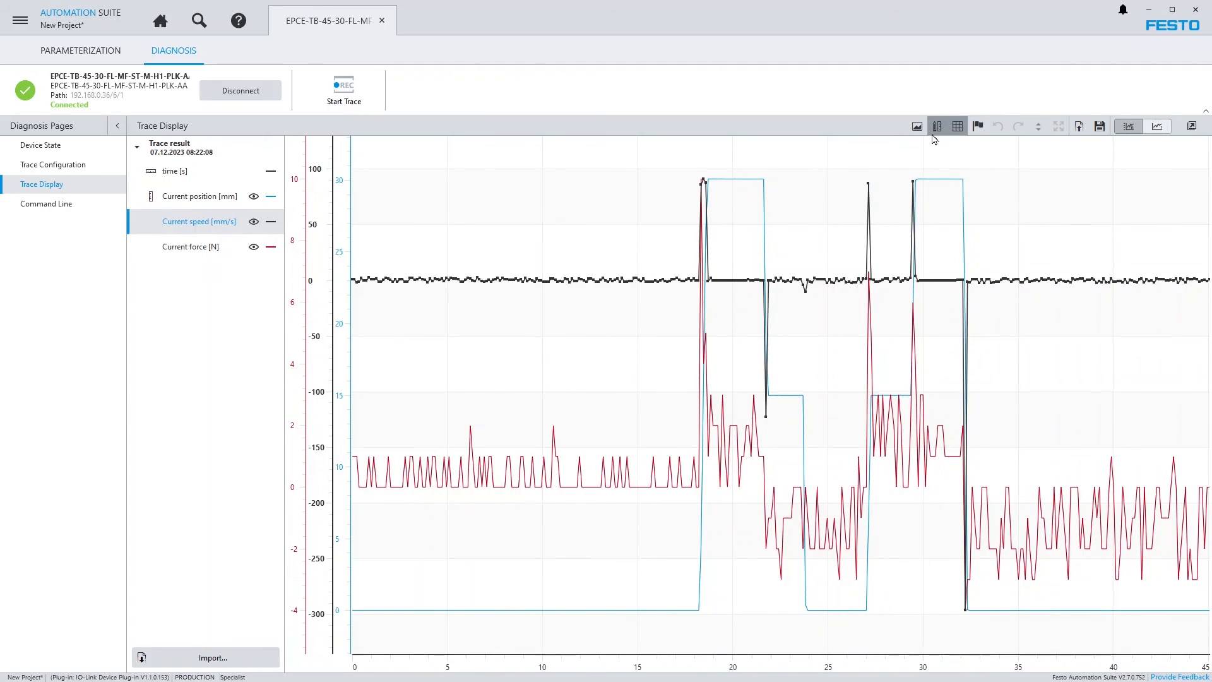
left_click(957, 125)
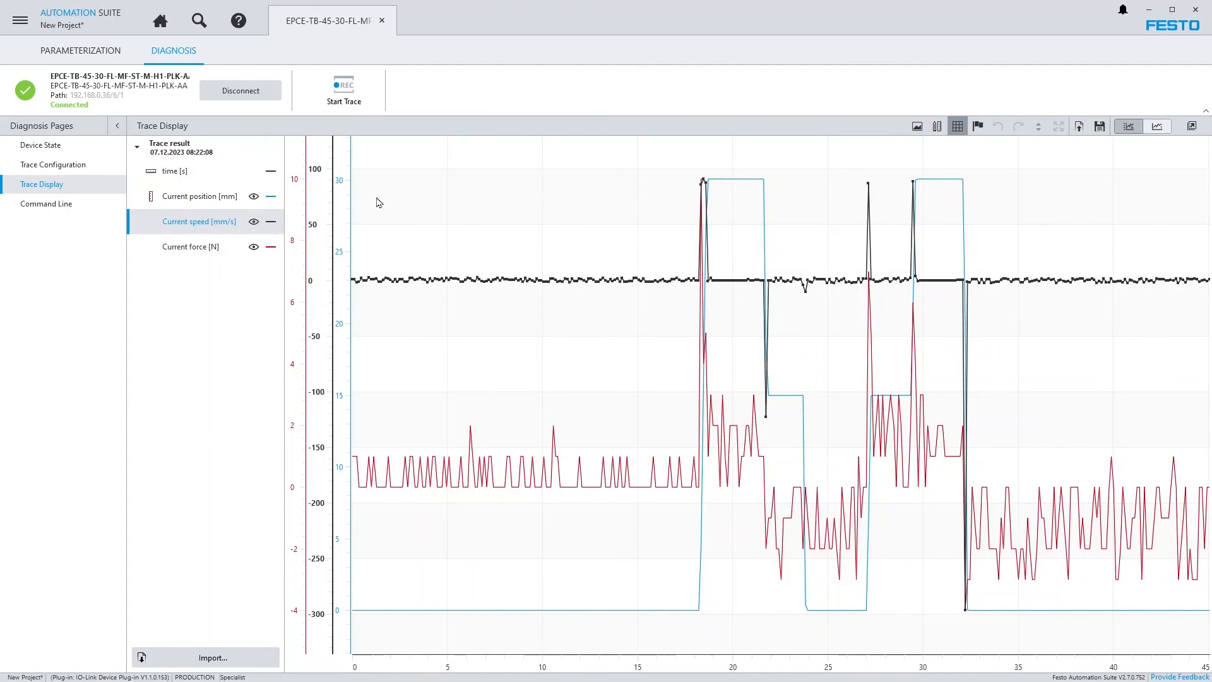
left_click(46, 204)
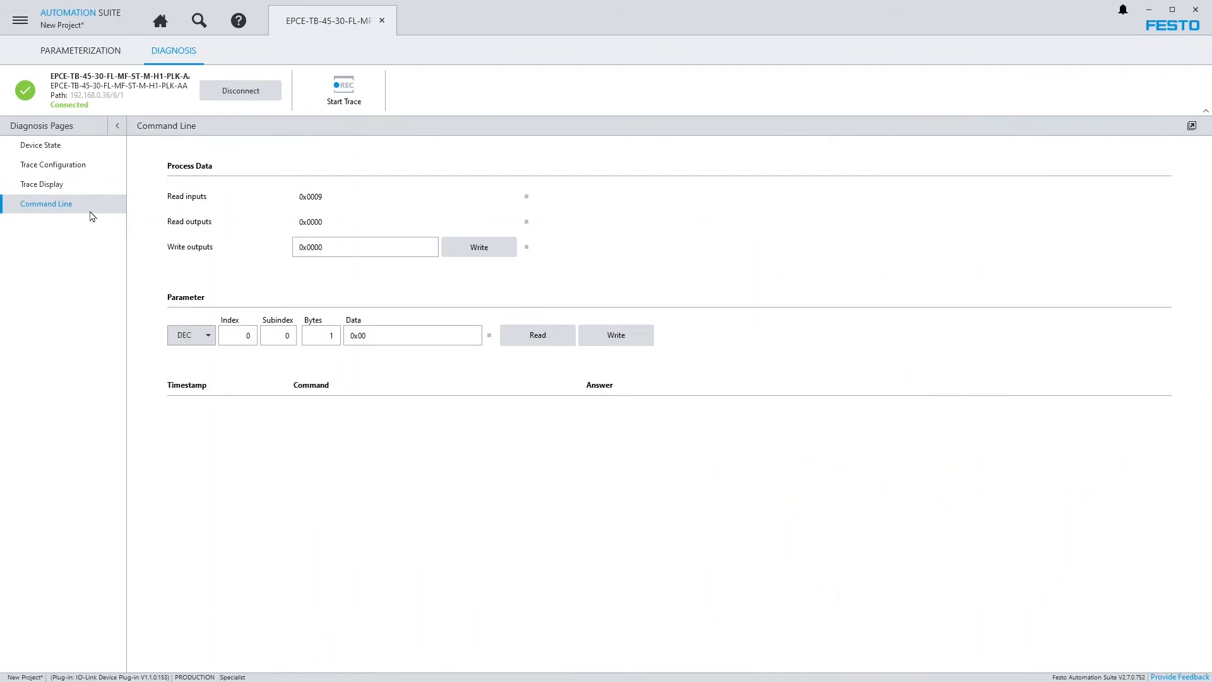